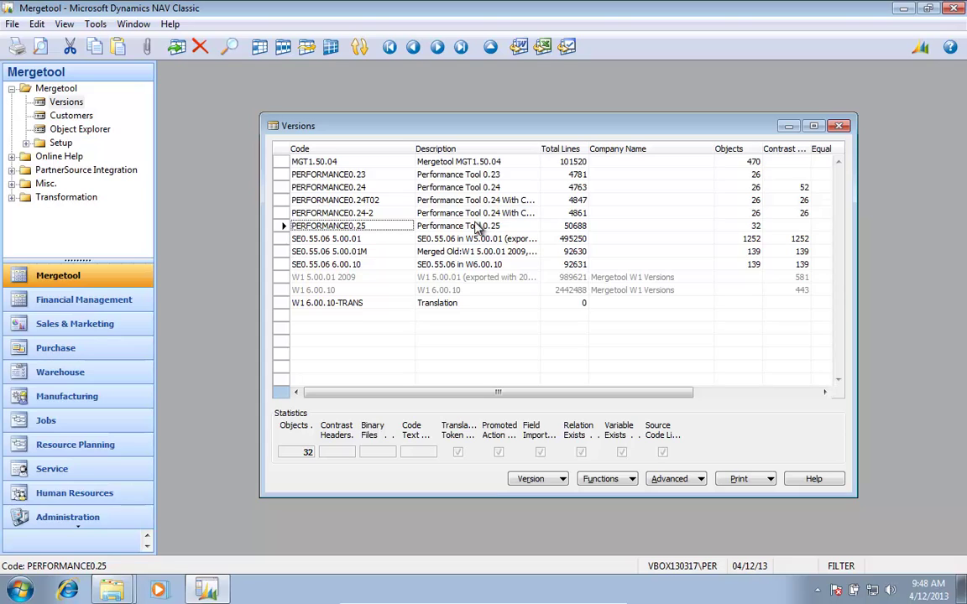
mouse_move(554, 380)
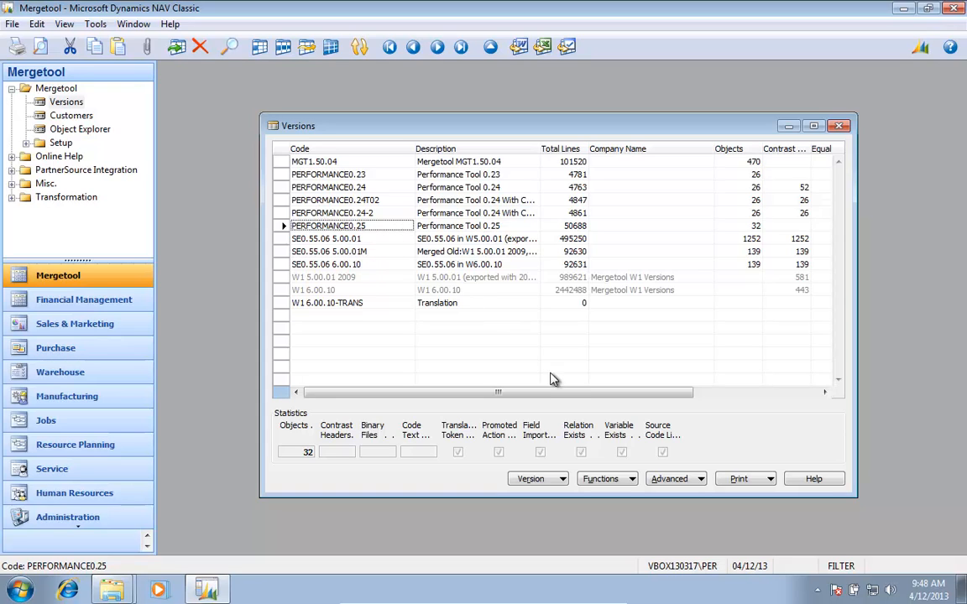
mouse_move(326, 221)
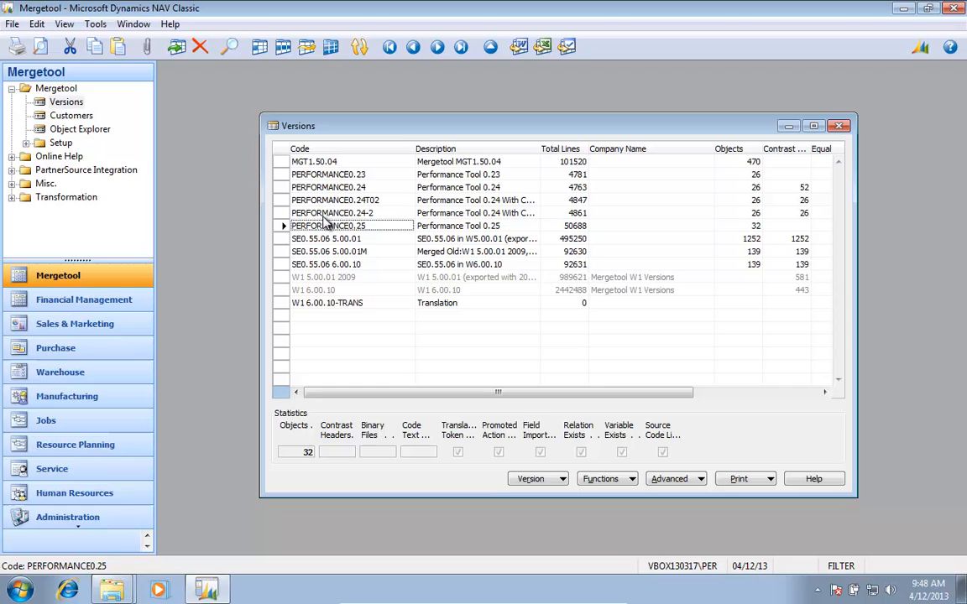
mouse_move(688, 467)
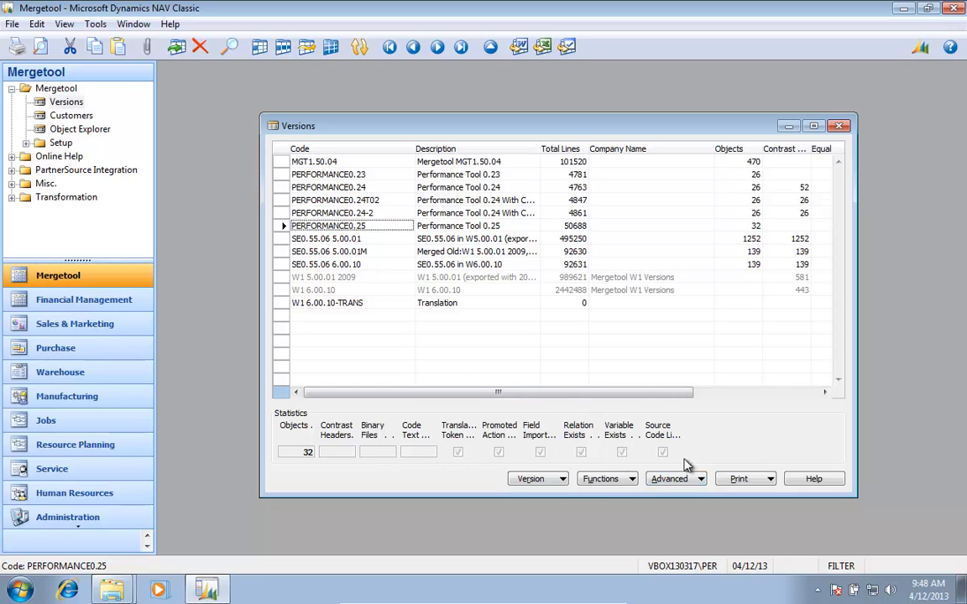
mouse_move(588, 445)
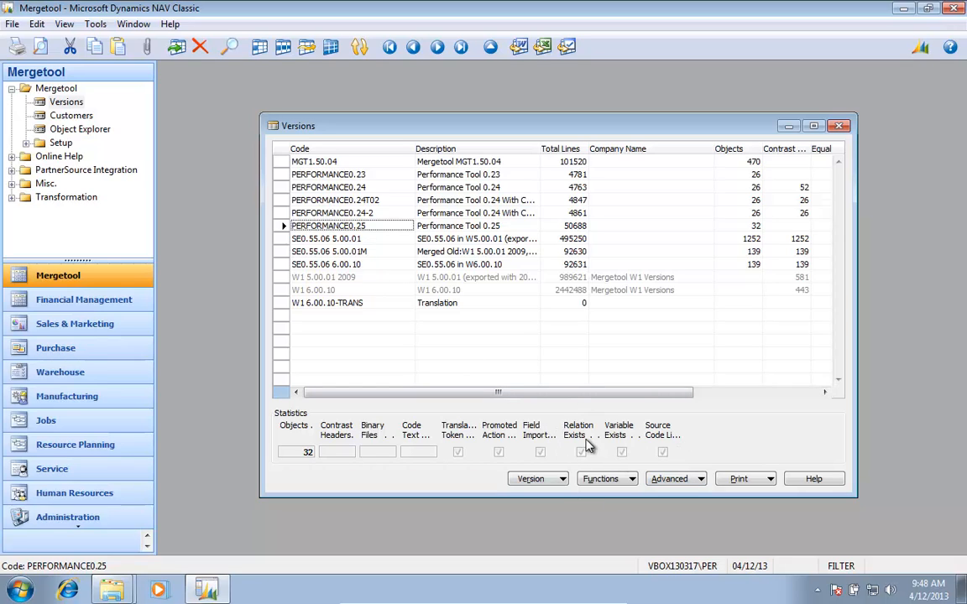
Step: Start the Unused Variables report and show its options with Version PERFORMANCE0.25
click(741, 479)
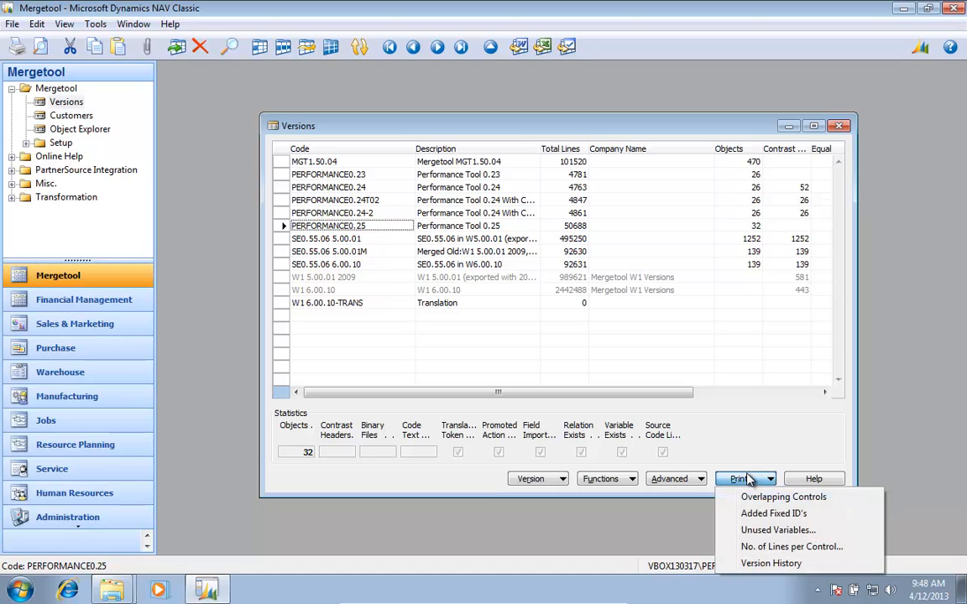
mouse_move(764, 531)
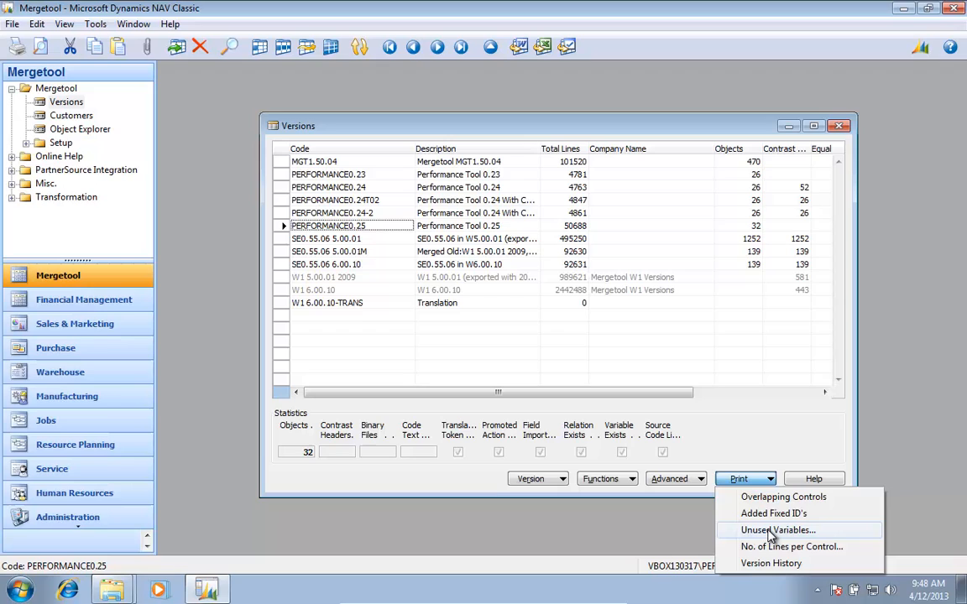
click(776, 530)
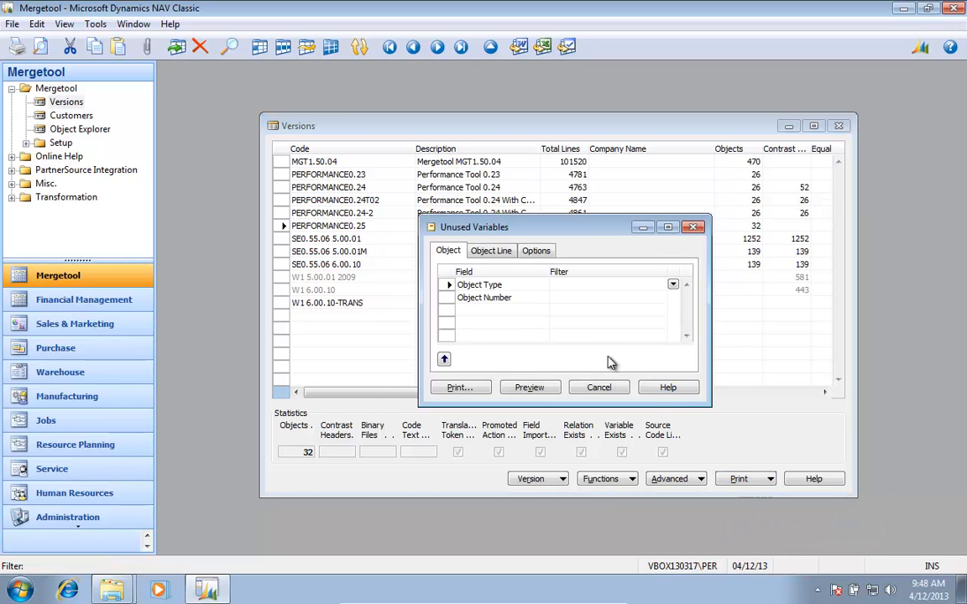
click(536, 250)
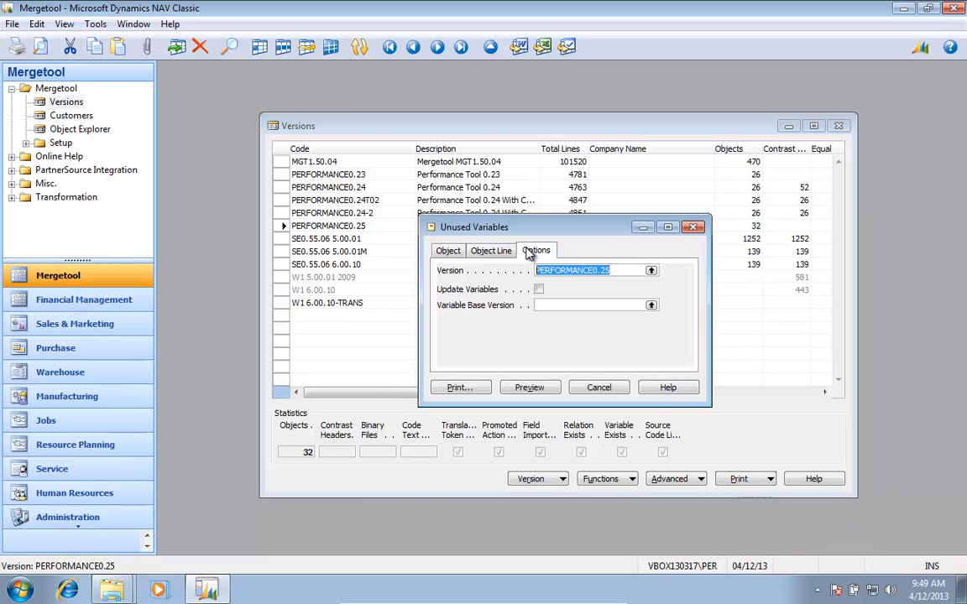
mouse_move(487, 272)
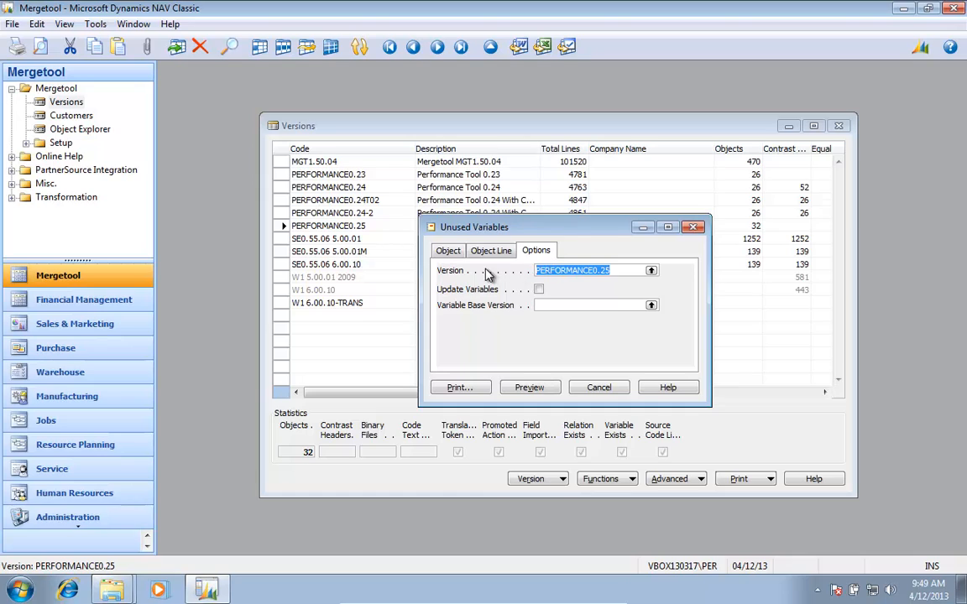
mouse_move(519, 344)
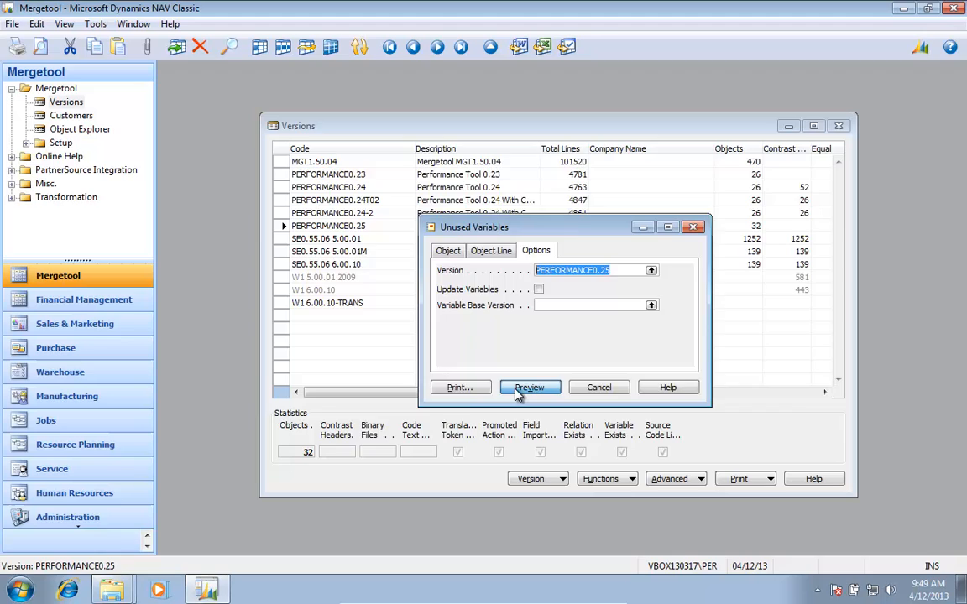
Step: Preview the Unused Variables report listing Monitor Copy, Cache and Disk Statistics and Session Statistics
click(529, 386)
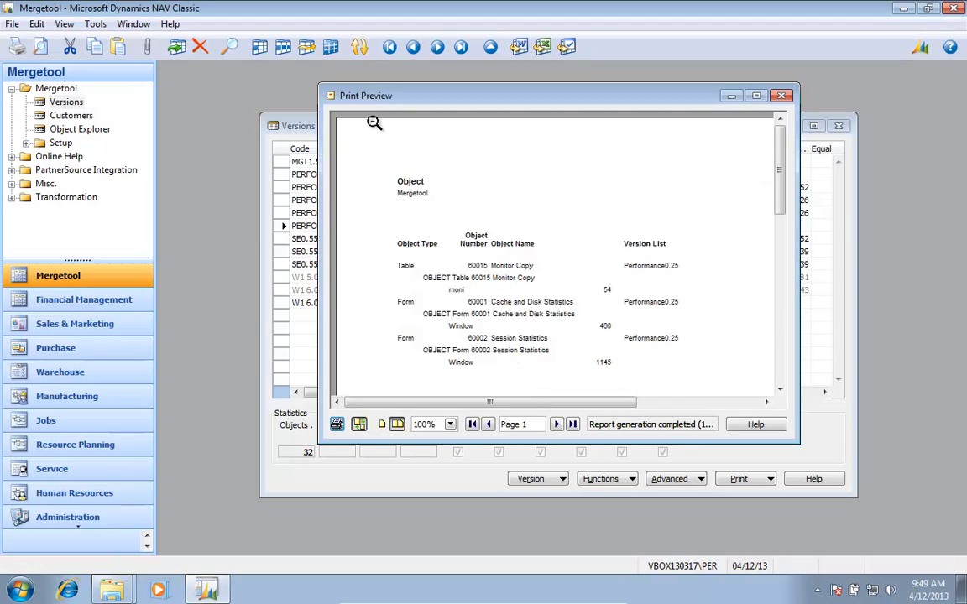
mouse_move(467, 282)
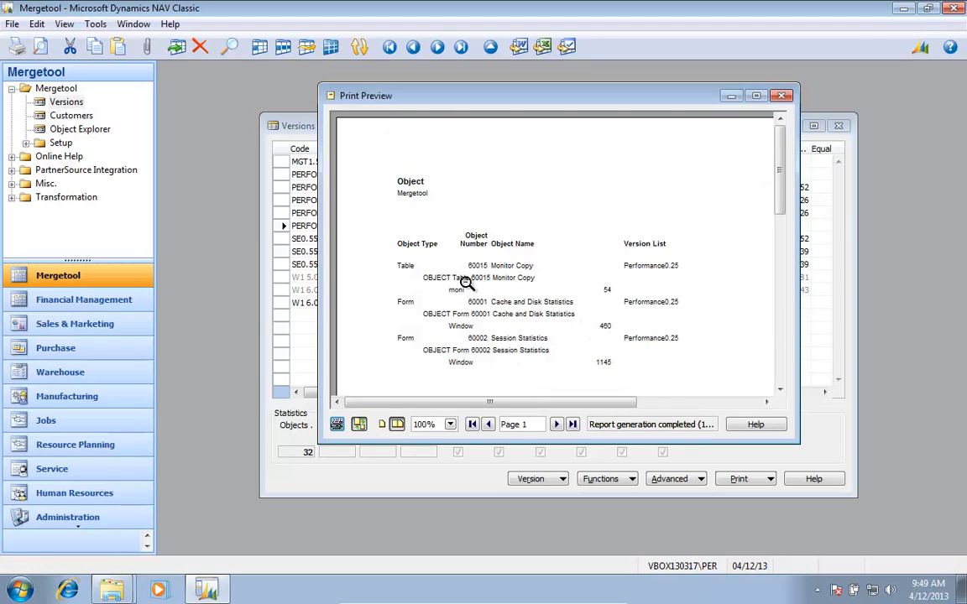
mouse_move(480, 289)
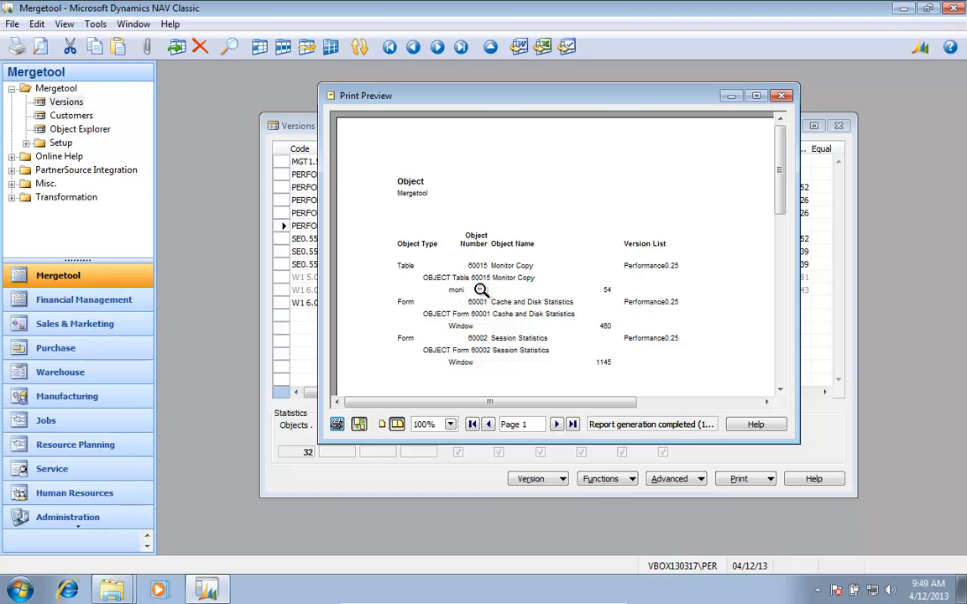
mouse_move(502, 285)
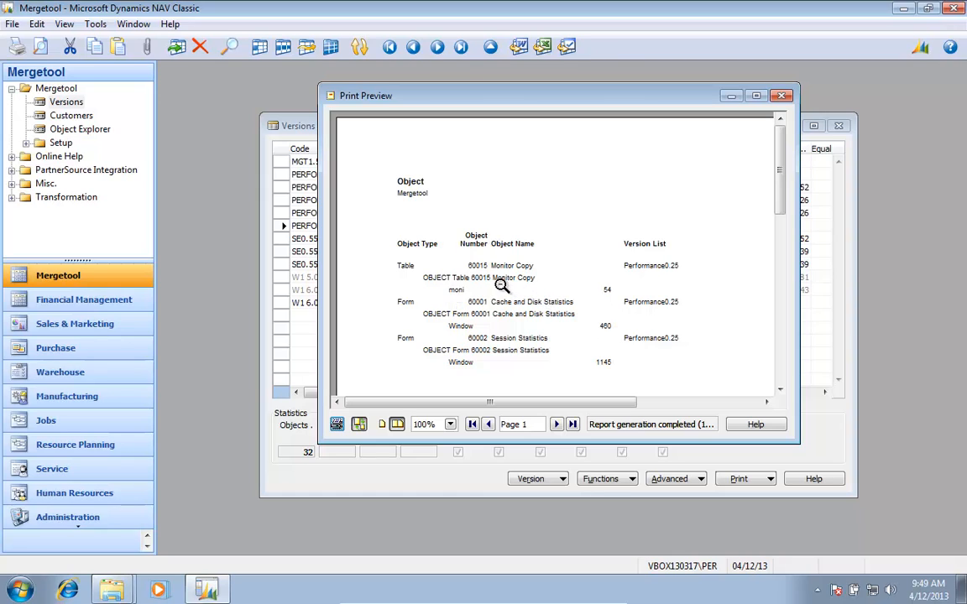
mouse_move(471, 343)
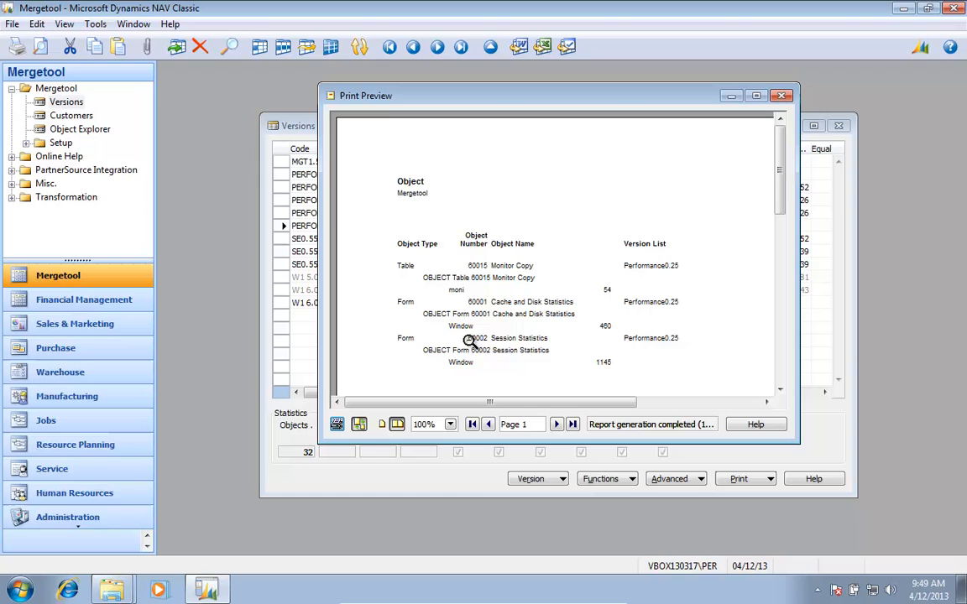
mouse_move(643, 362)
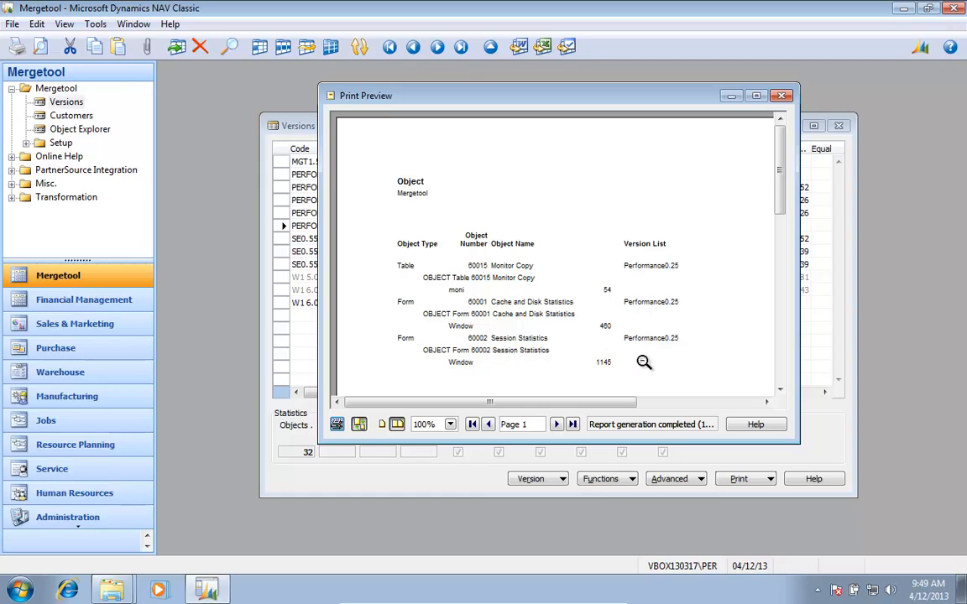
mouse_move(685, 334)
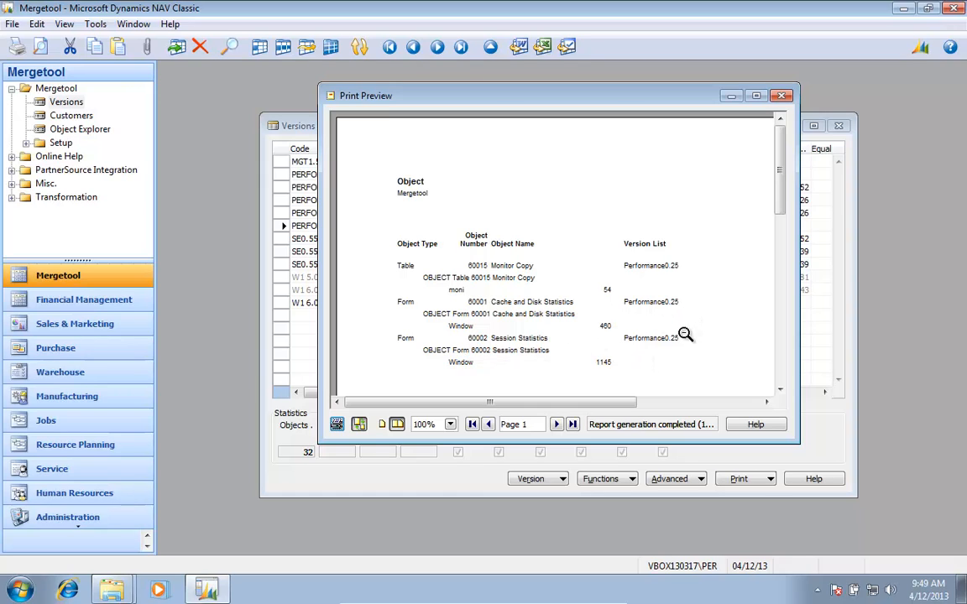
mouse_move(511, 339)
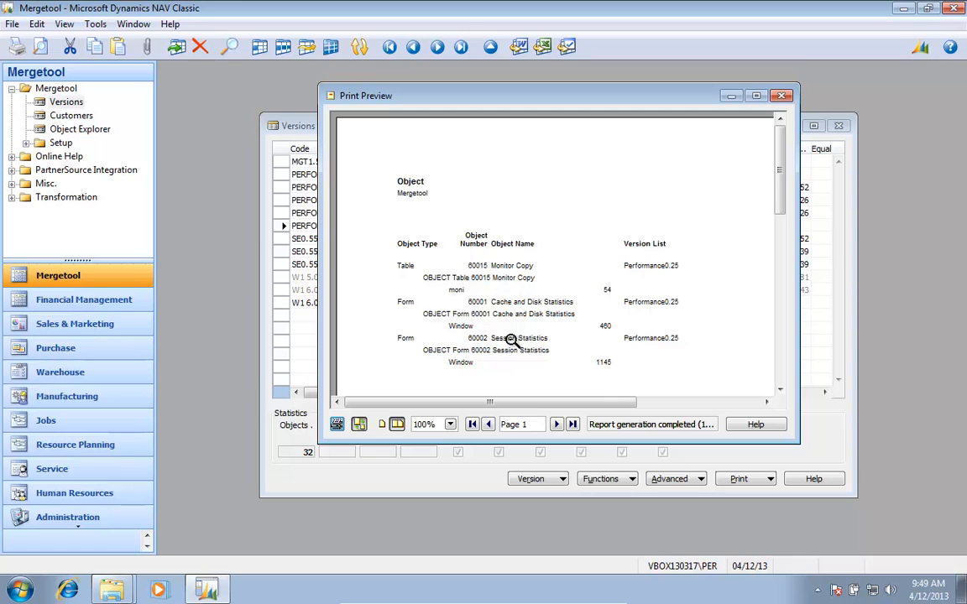
Step: Reopen the Unused Variables report for PERFORMANCE0.25 and tick Update Variables
click(782, 94)
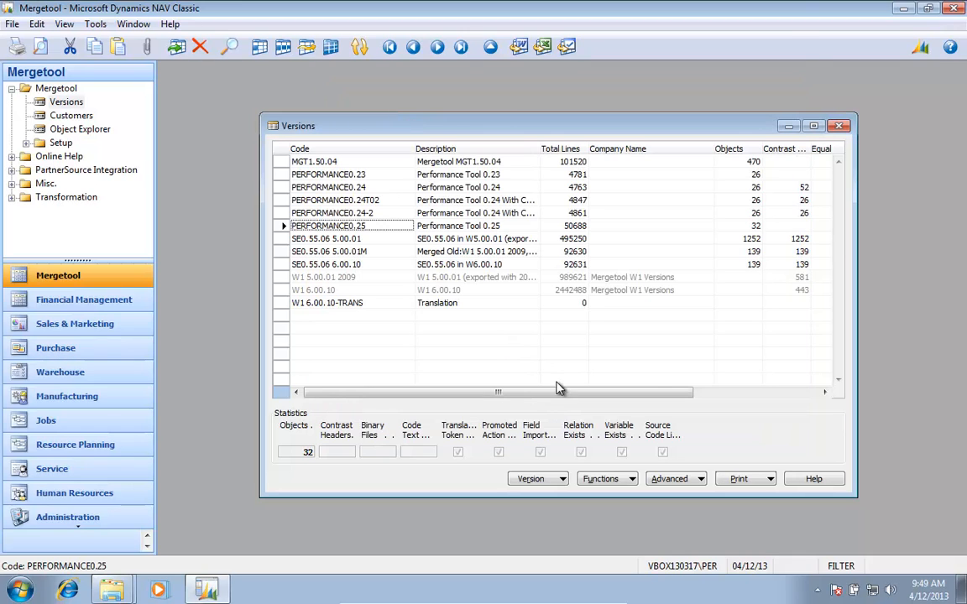
click(738, 479)
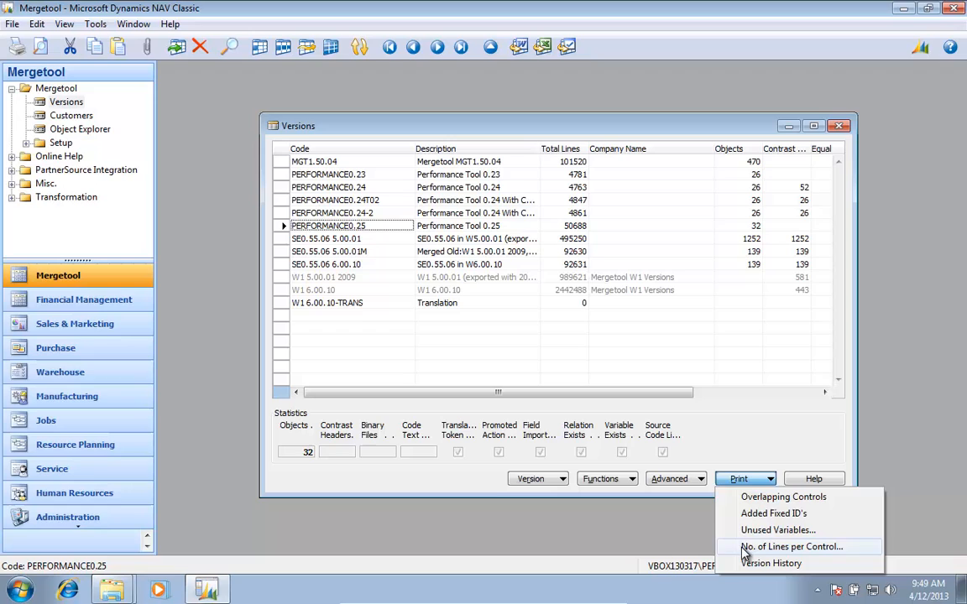
mouse_move(688, 487)
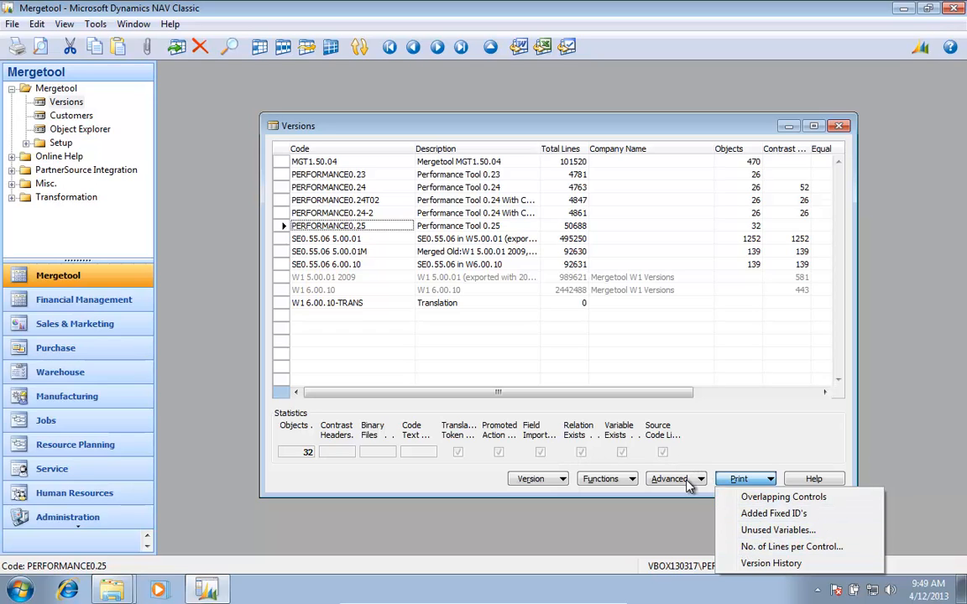
click(777, 530)
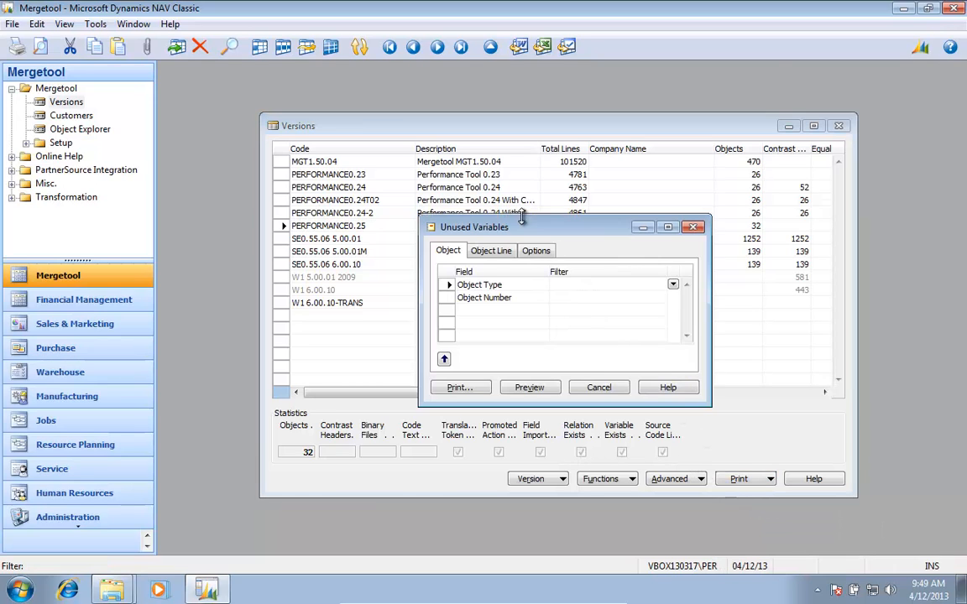
click(536, 250)
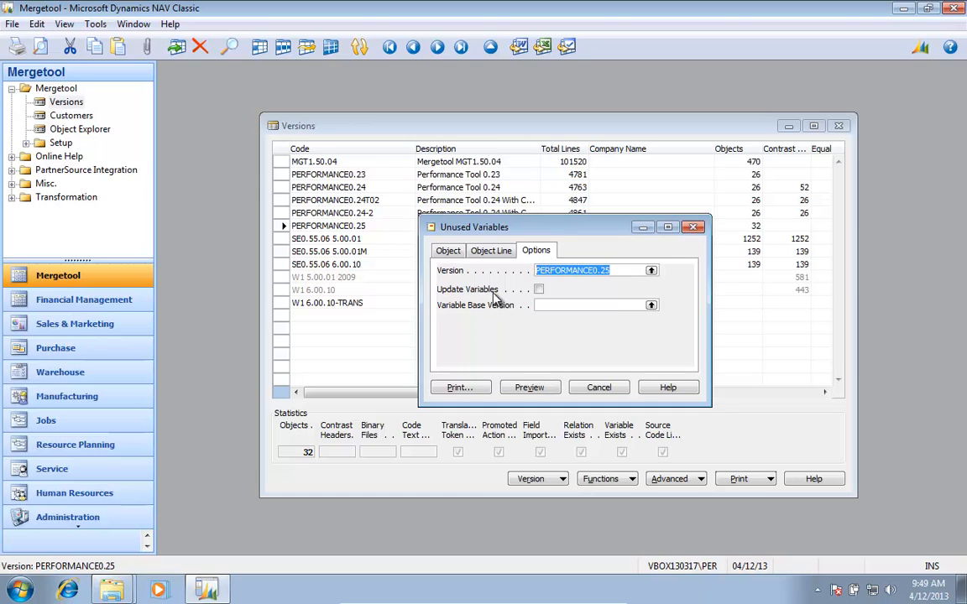
click(537, 289)
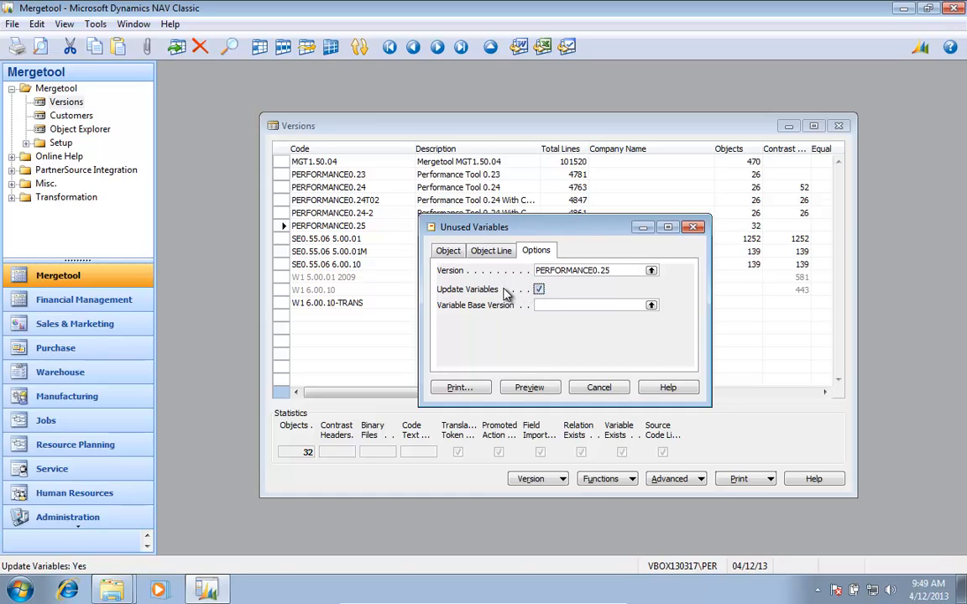
mouse_move(464, 306)
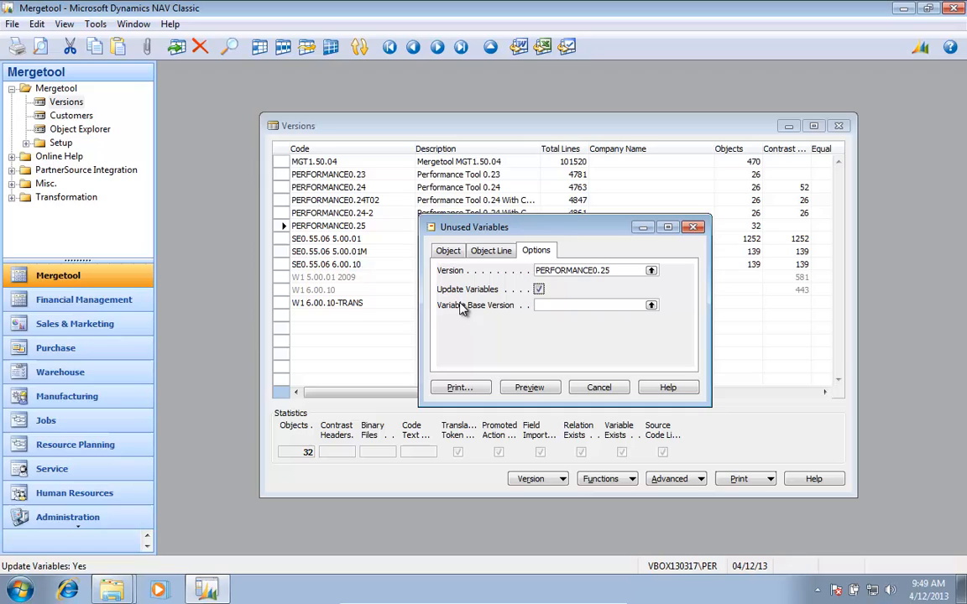
mouse_move(478, 309)
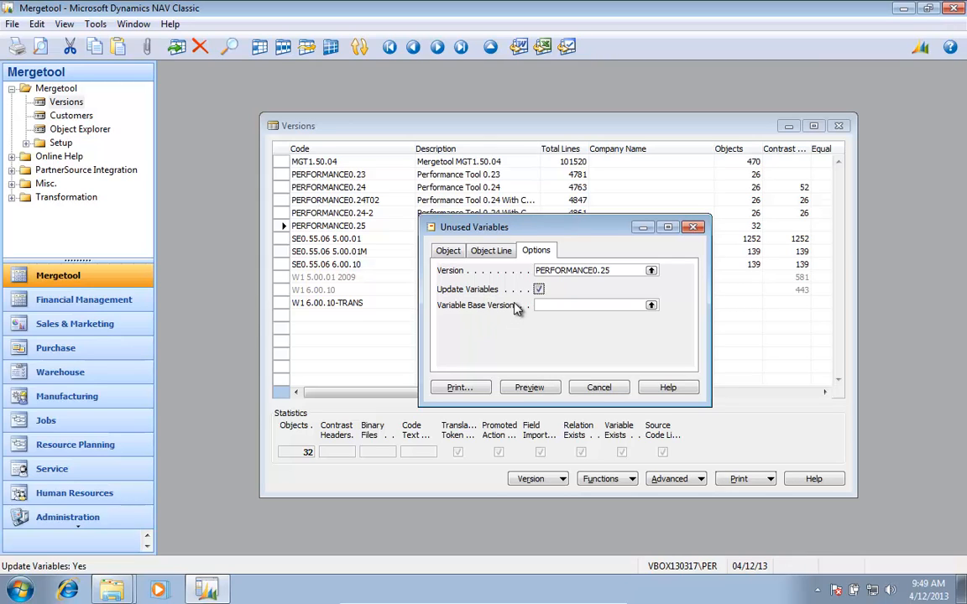
mouse_move(485, 309)
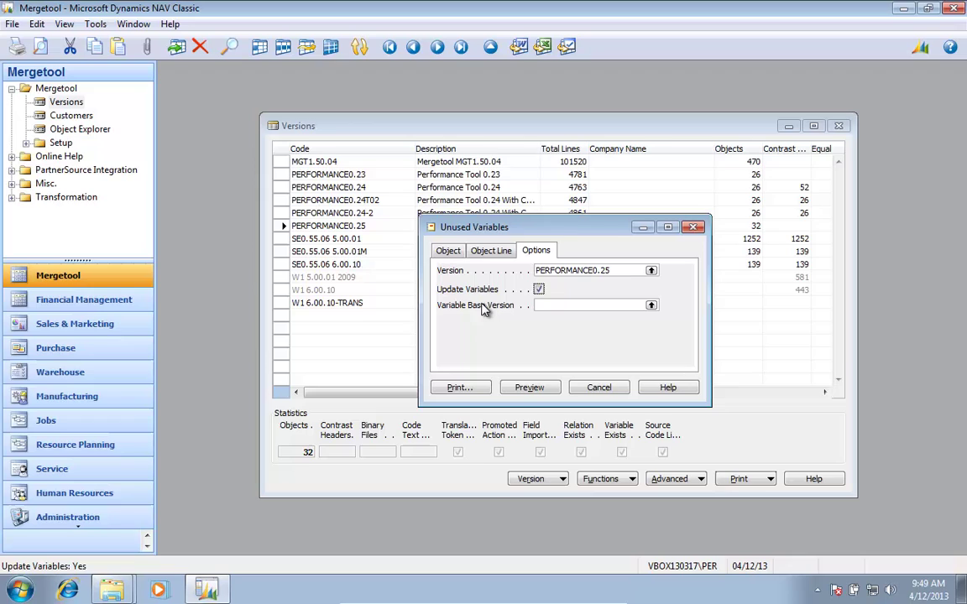
click(588, 305)
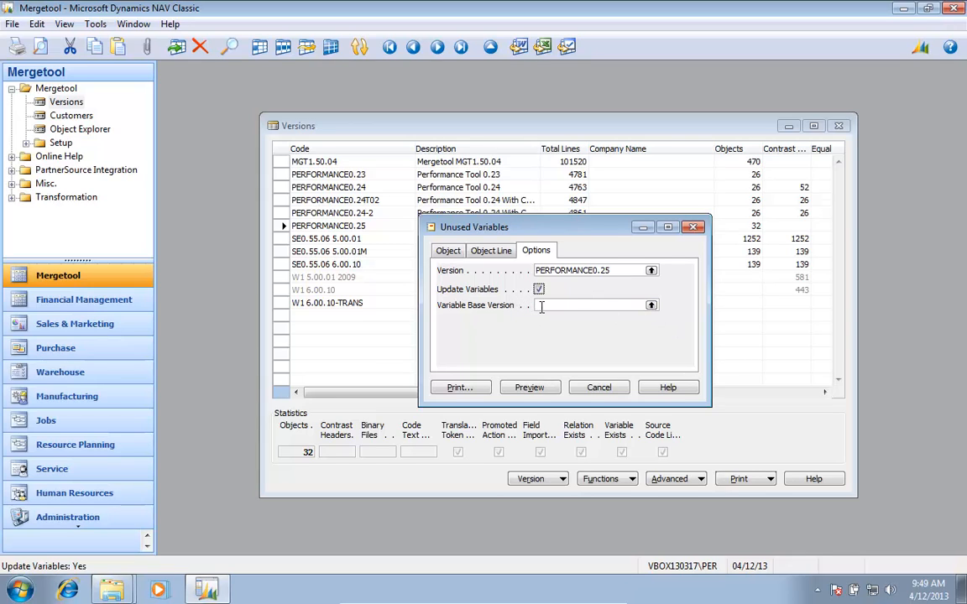
mouse_move(577, 305)
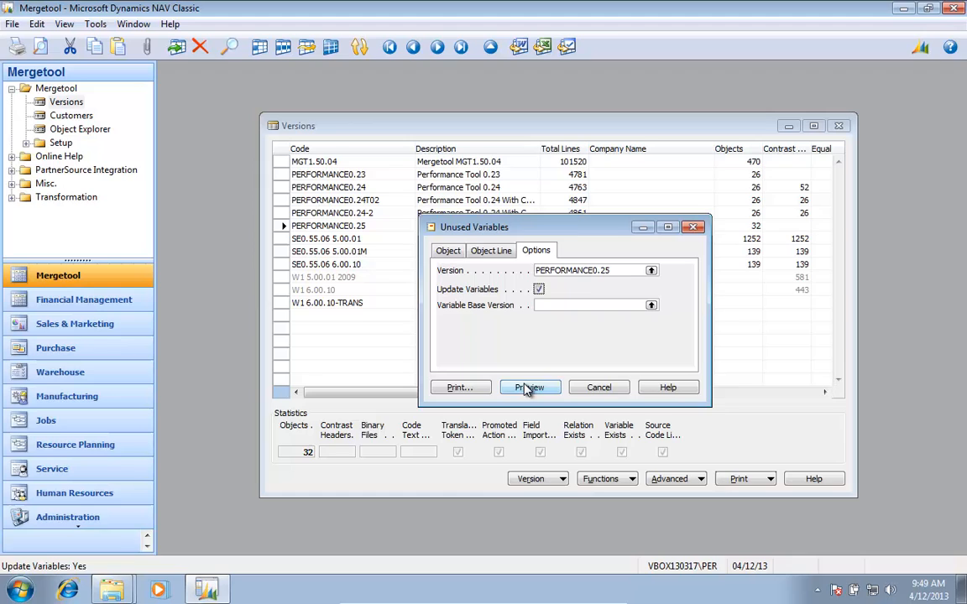
Step: Preview the report for Table 60015, Form 60001 and Form 60002, then close the preview
click(530, 386)
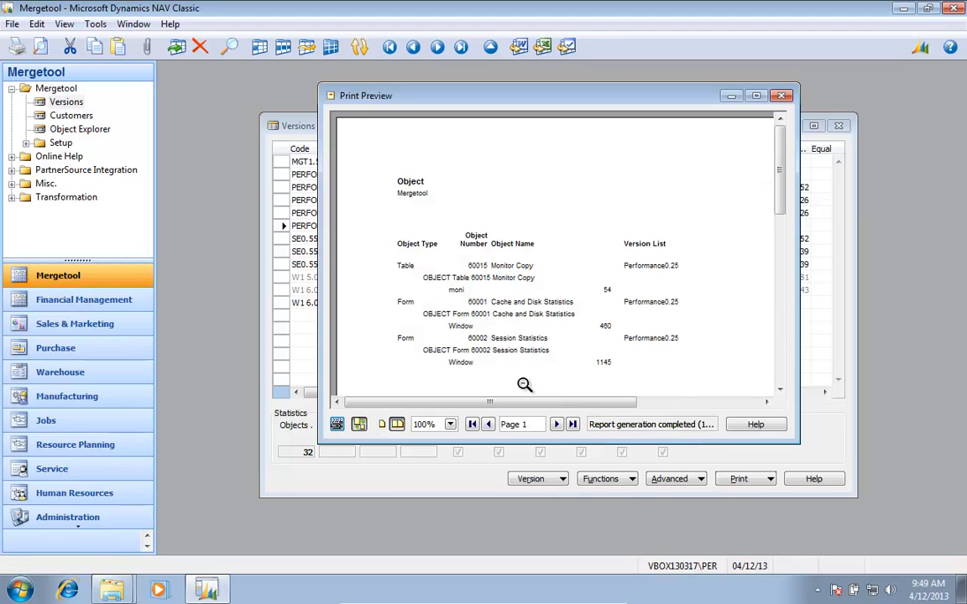
mouse_move(754, 117)
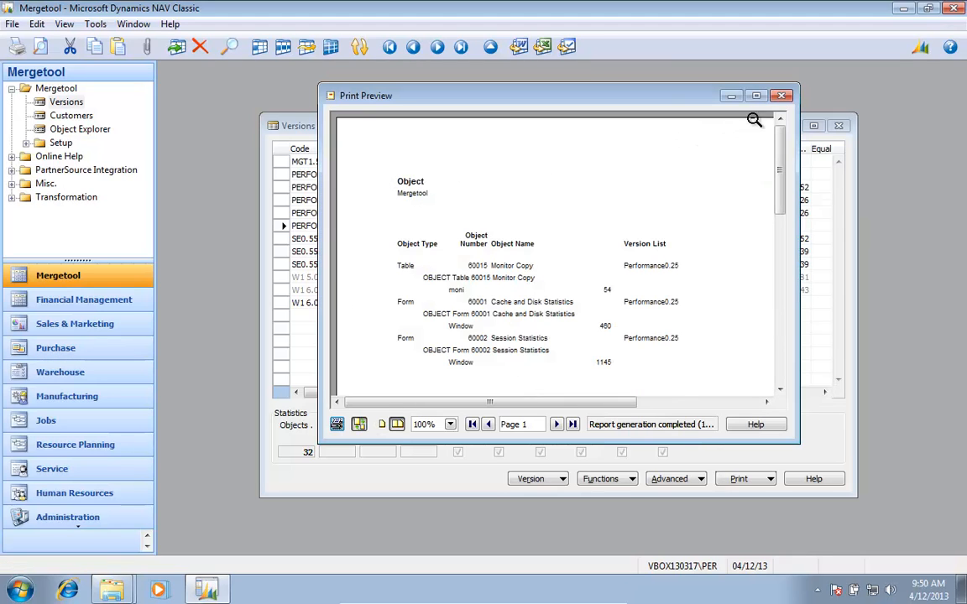
click(781, 94)
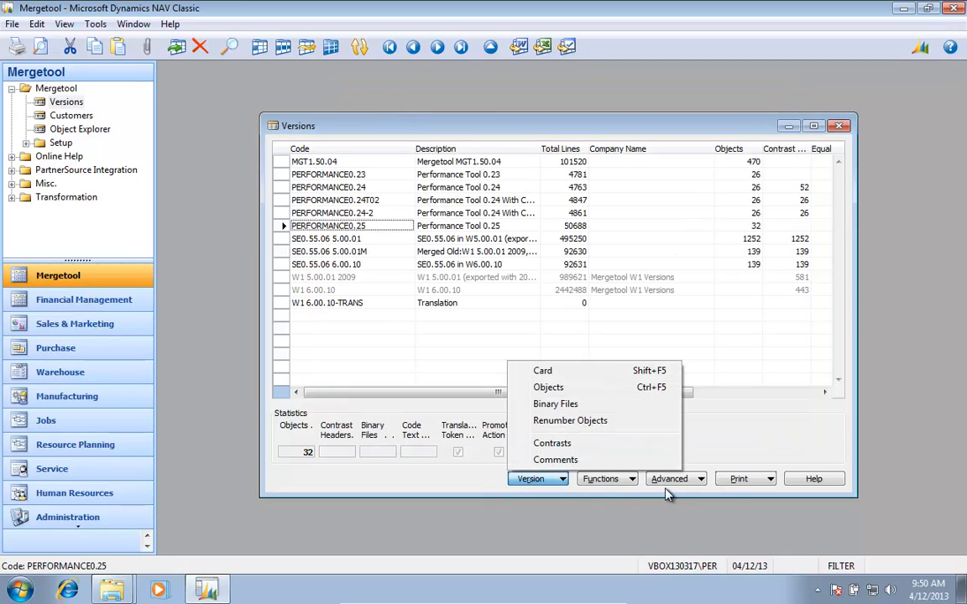
click(675, 478)
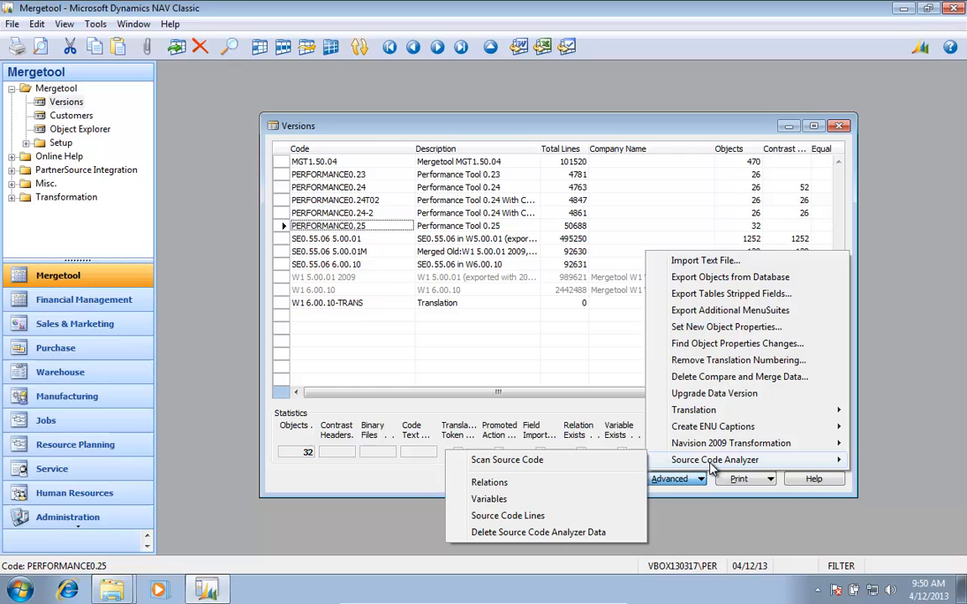
click(488, 499)
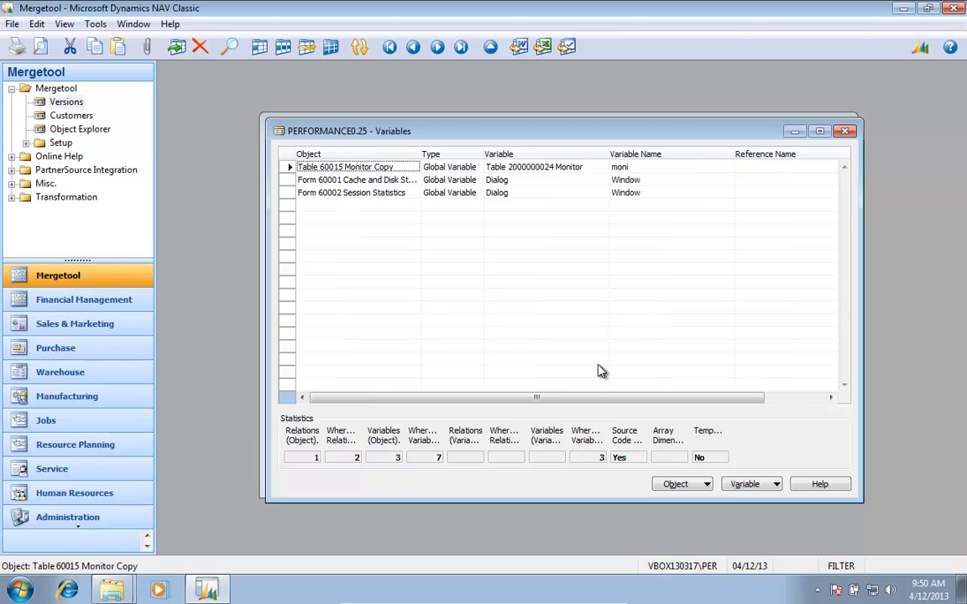
click(544, 166)
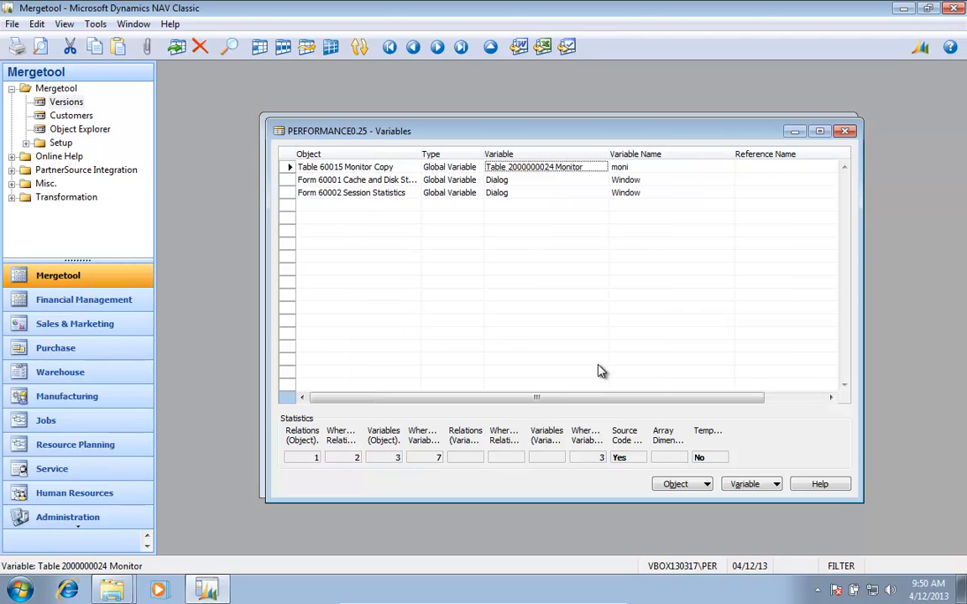
click(344, 166)
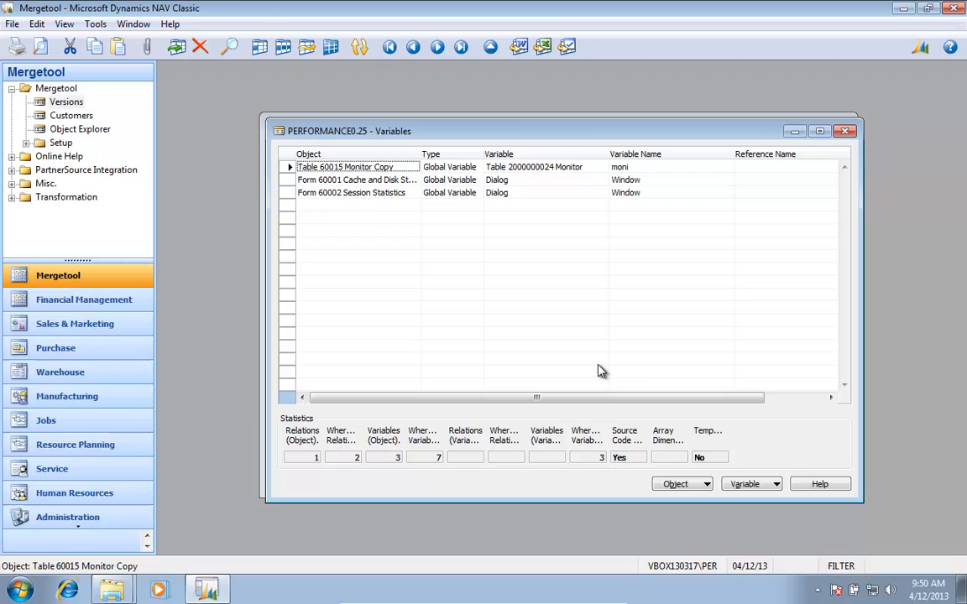
click(846, 131)
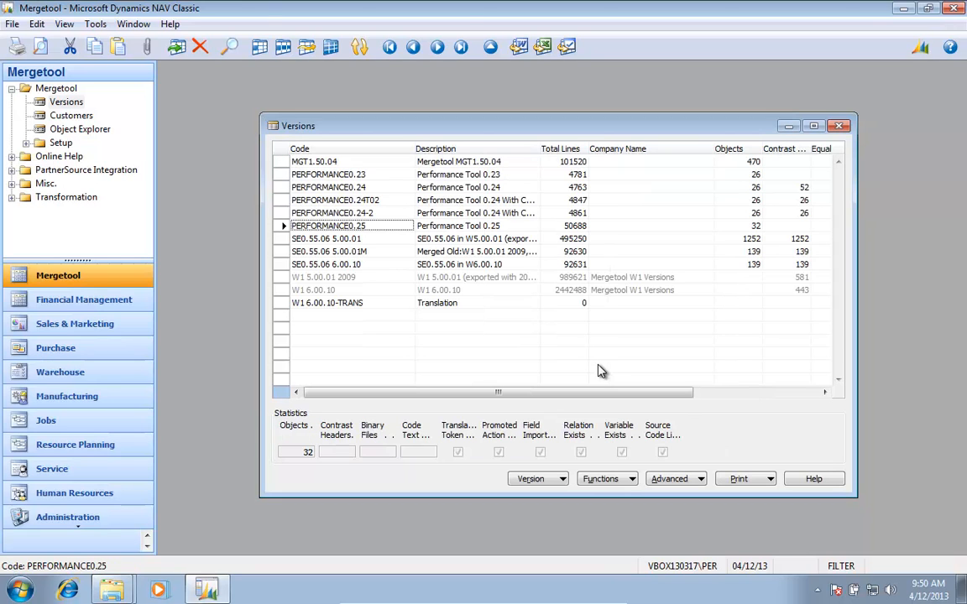
Step: Export PERFORMANCE0.25 with Remove Unused Variables on to performance025 No Unused Variables.txt
click(608, 478)
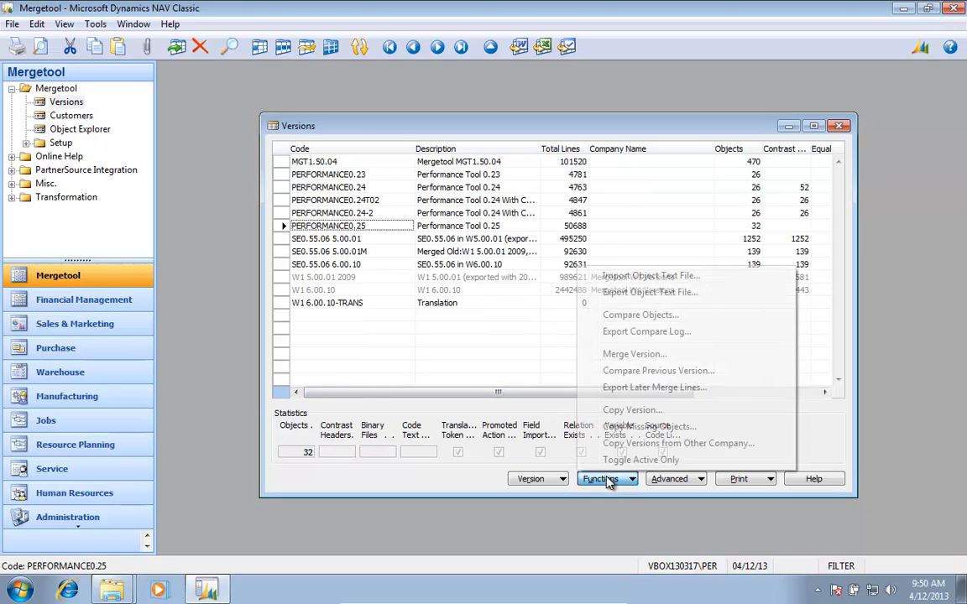
mouse_move(645, 299)
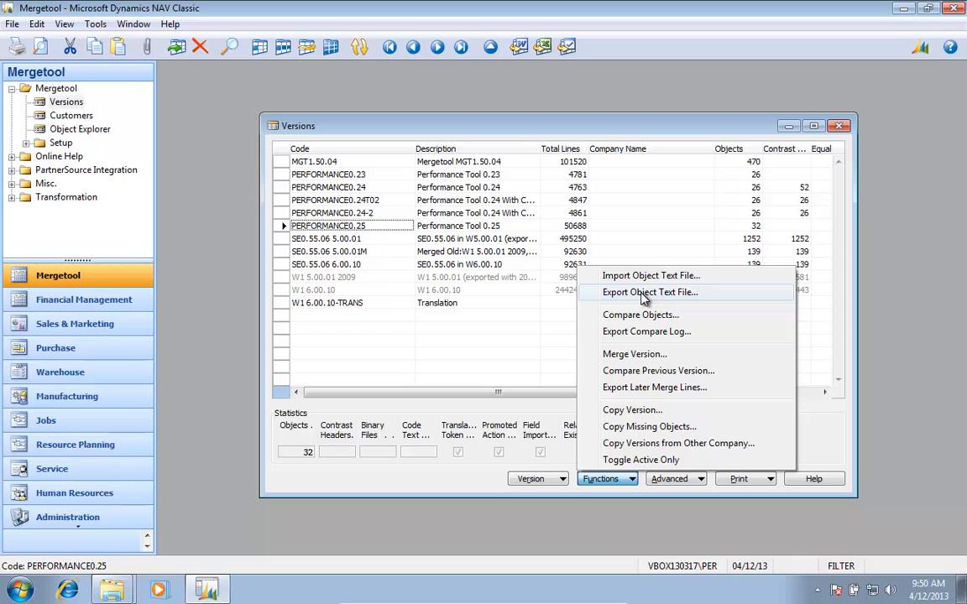
click(649, 292)
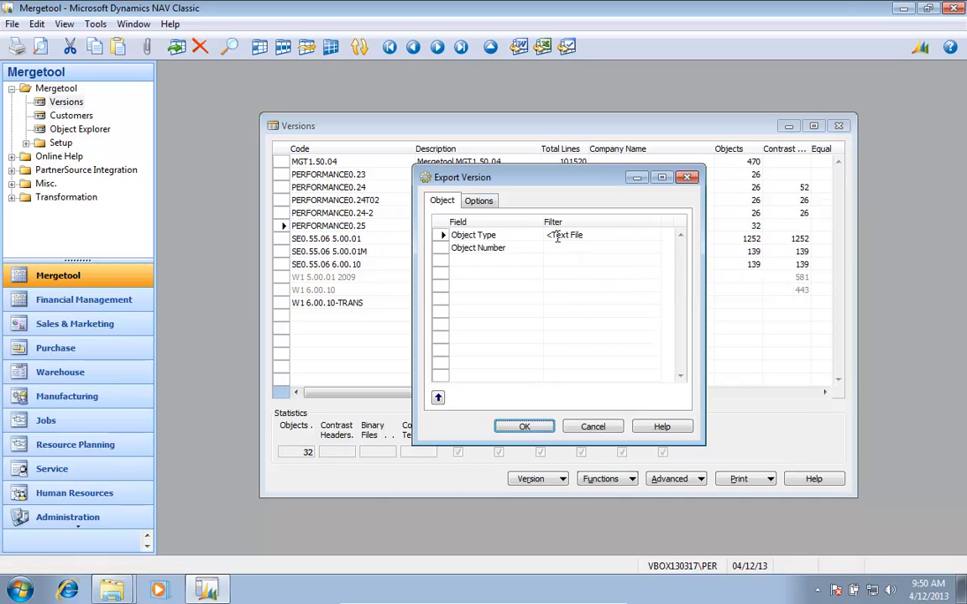
click(478, 200)
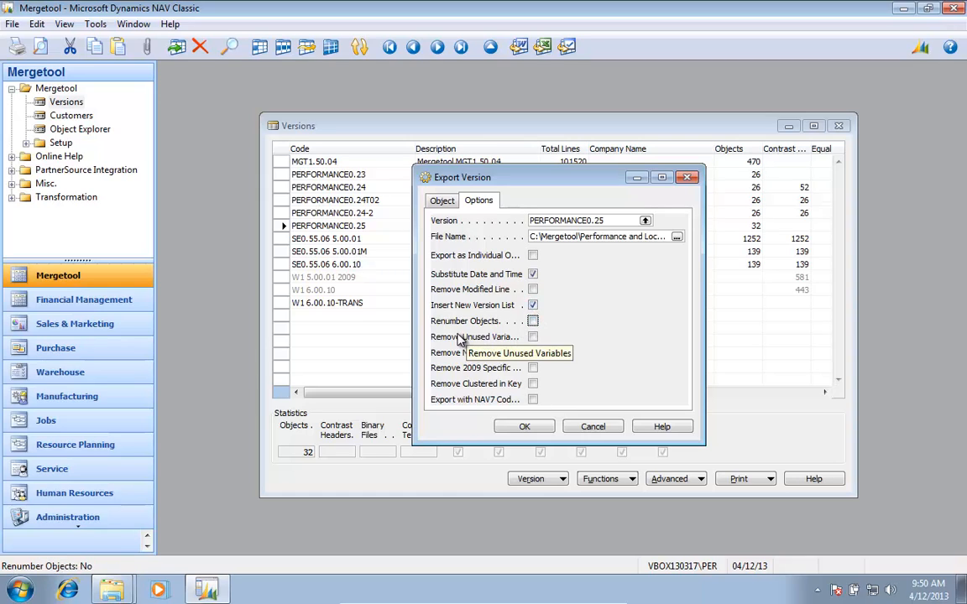
click(532, 336)
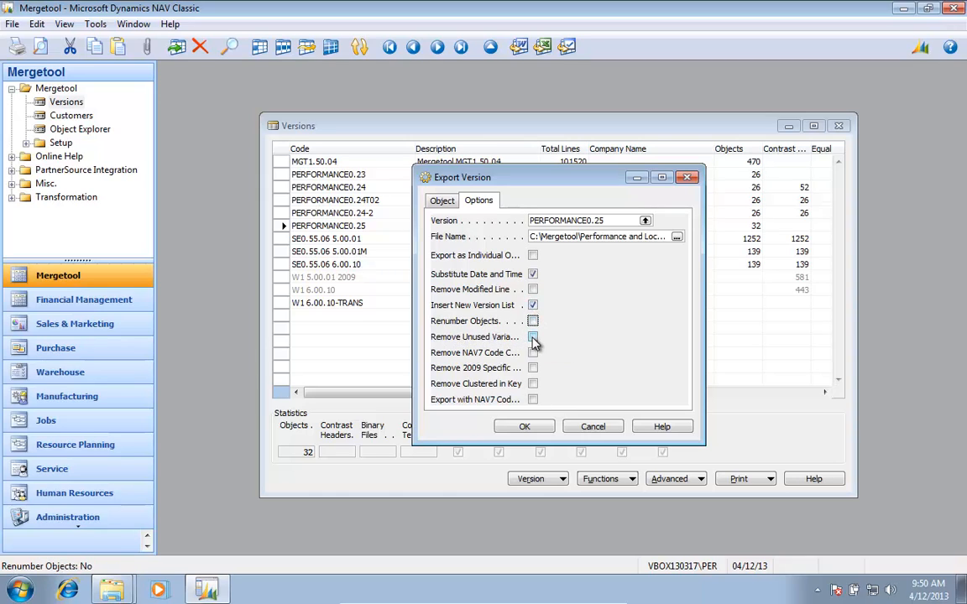
click(532, 335)
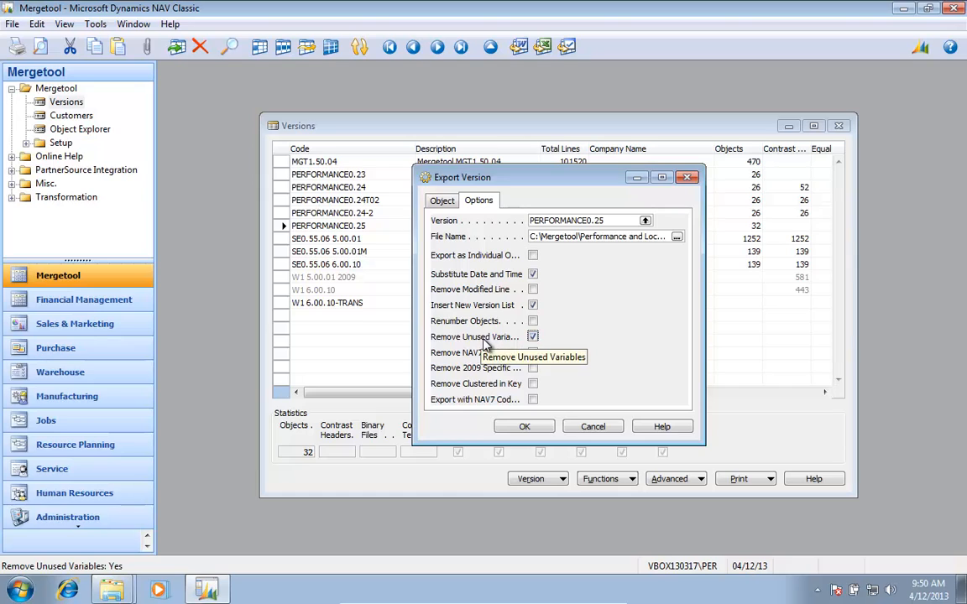
mouse_move(607, 235)
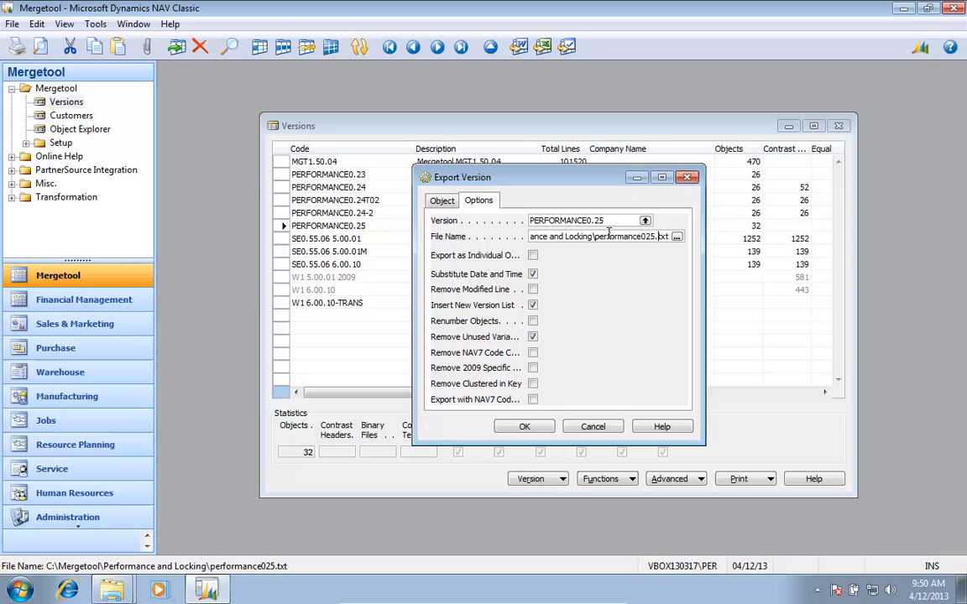
text(No)
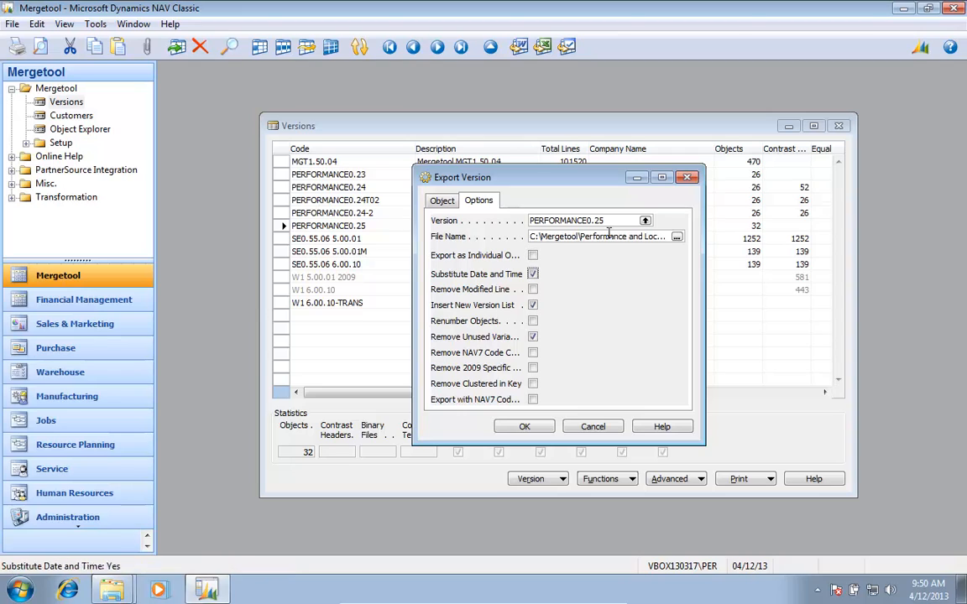
click(524, 426)
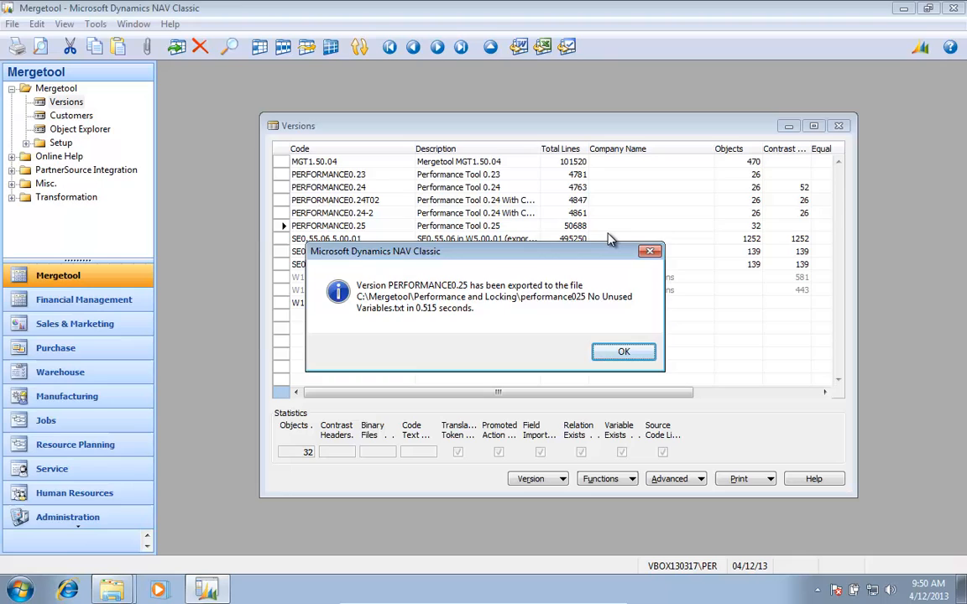
Step: Set up an import as version PERFORMANCE0.25UNUSE from the No Unused Variables file
click(624, 353)
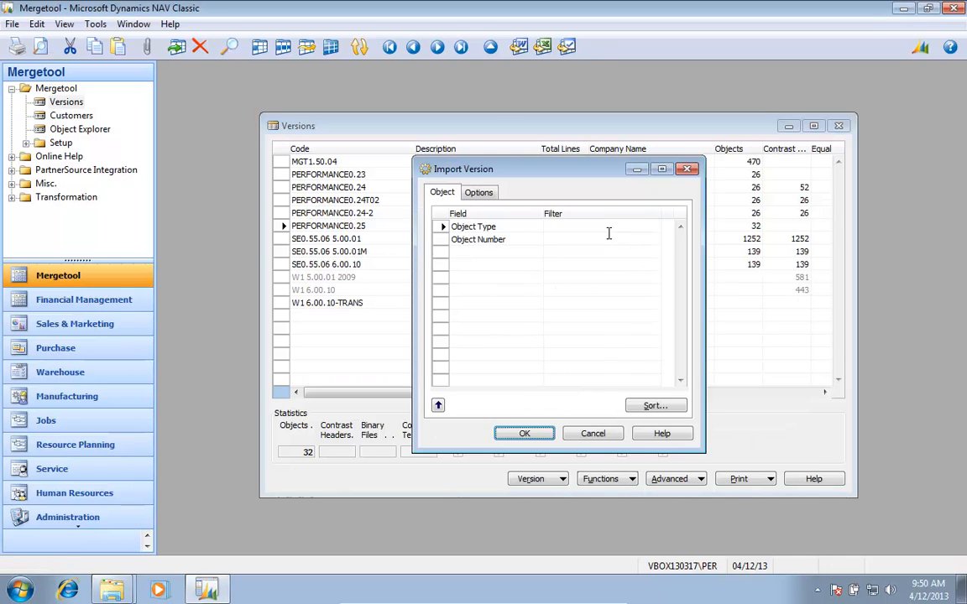
click(479, 191)
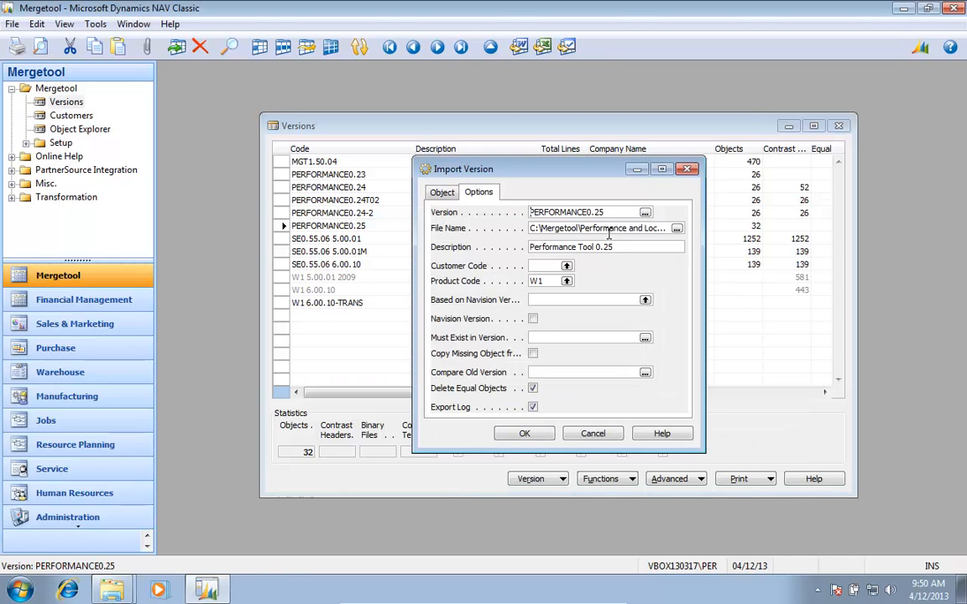
text(unus)
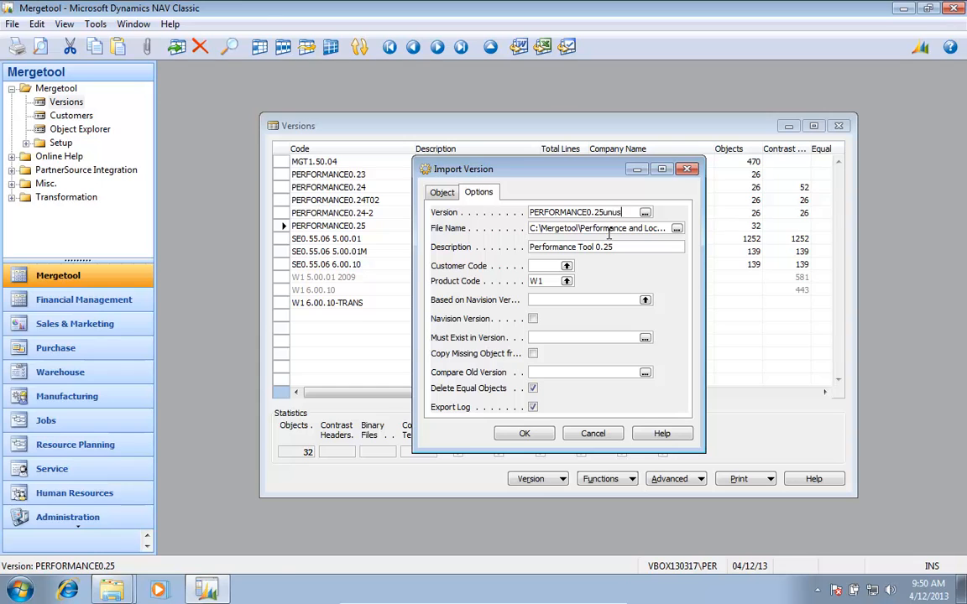
click(676, 228)
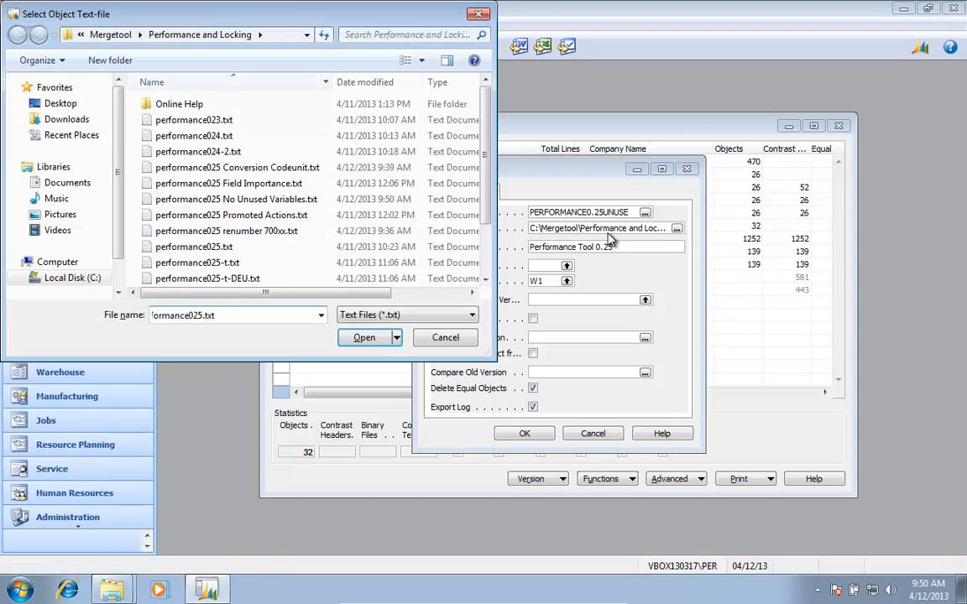
click(362, 336)
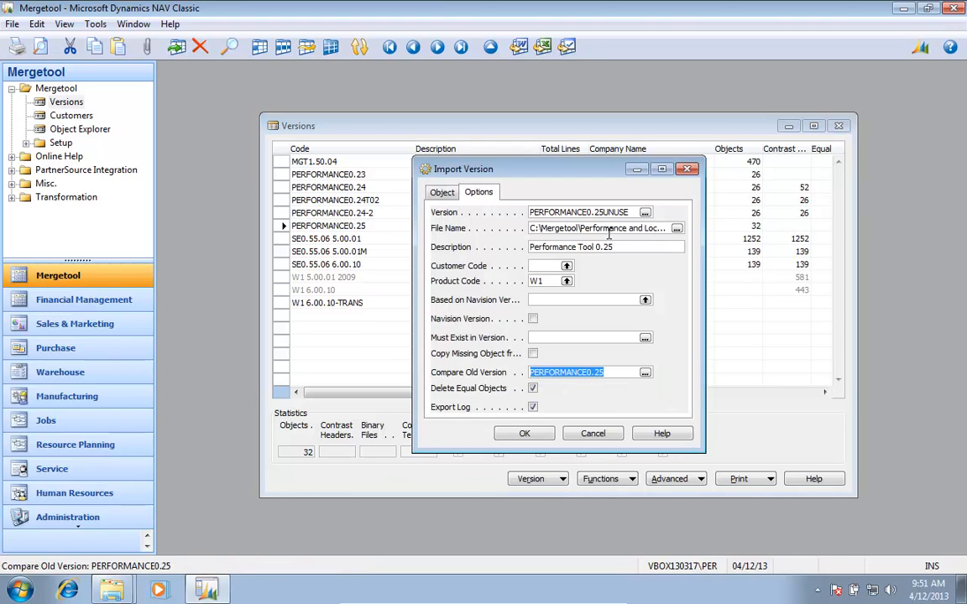
Step: Run the import and comparison with PERFORMANCE0.25, leaving 3 changed objects, and dismiss the log prompt
click(524, 434)
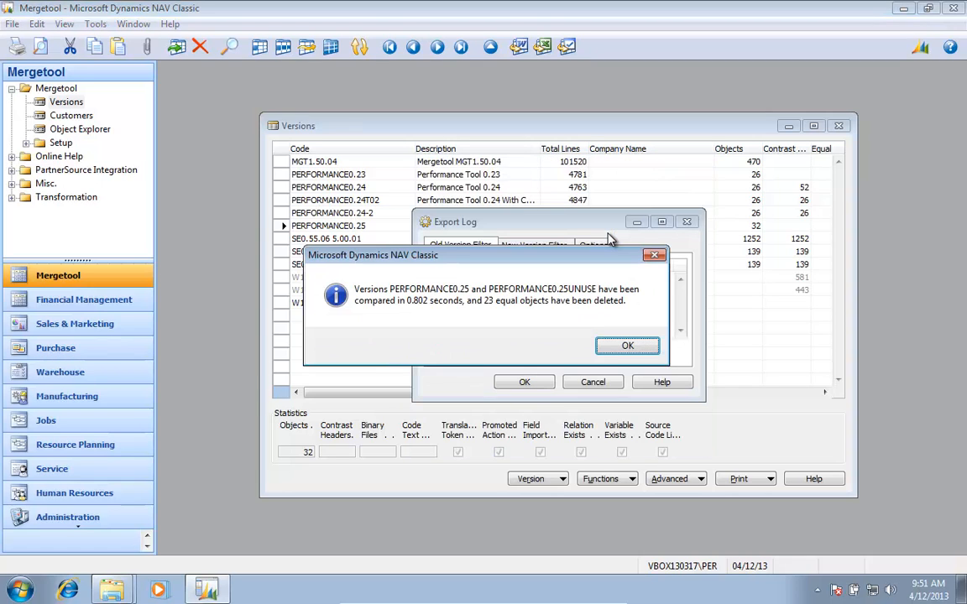
click(628, 345)
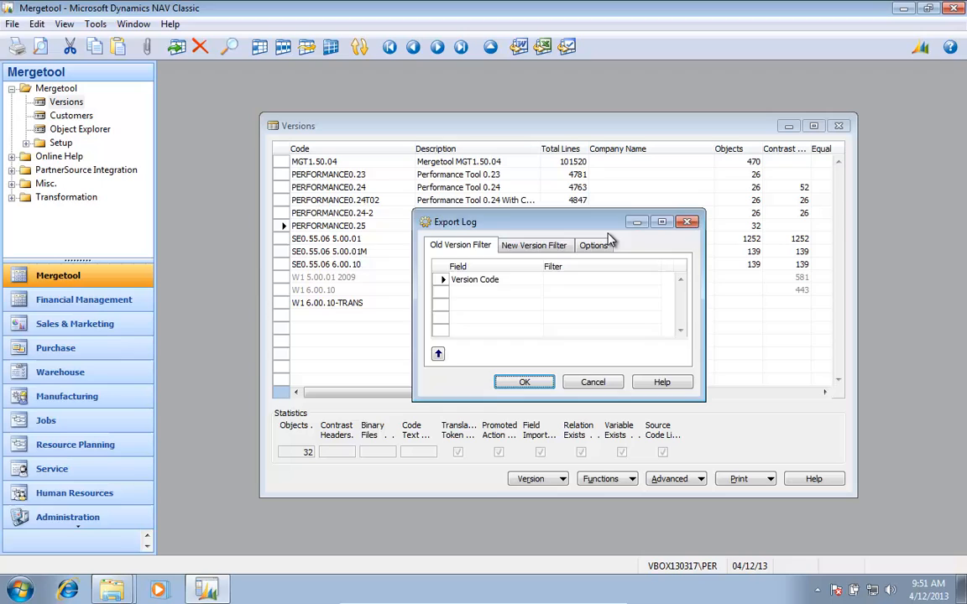
click(523, 383)
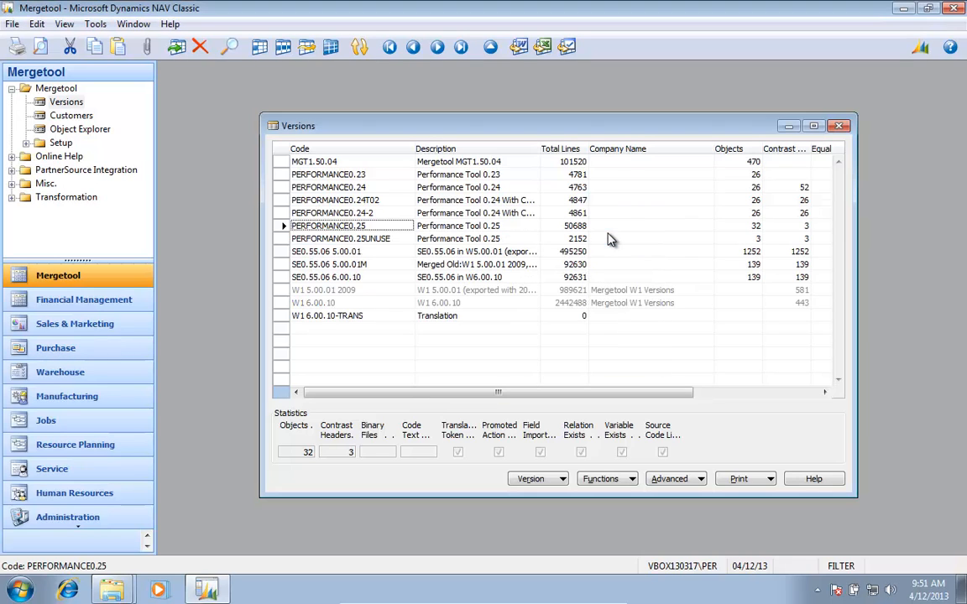
Step: Show the contrast headers of PERFORMANCE0.25UNUSE and the contrast lines of Table 60015 Monitor Copy
click(341, 238)
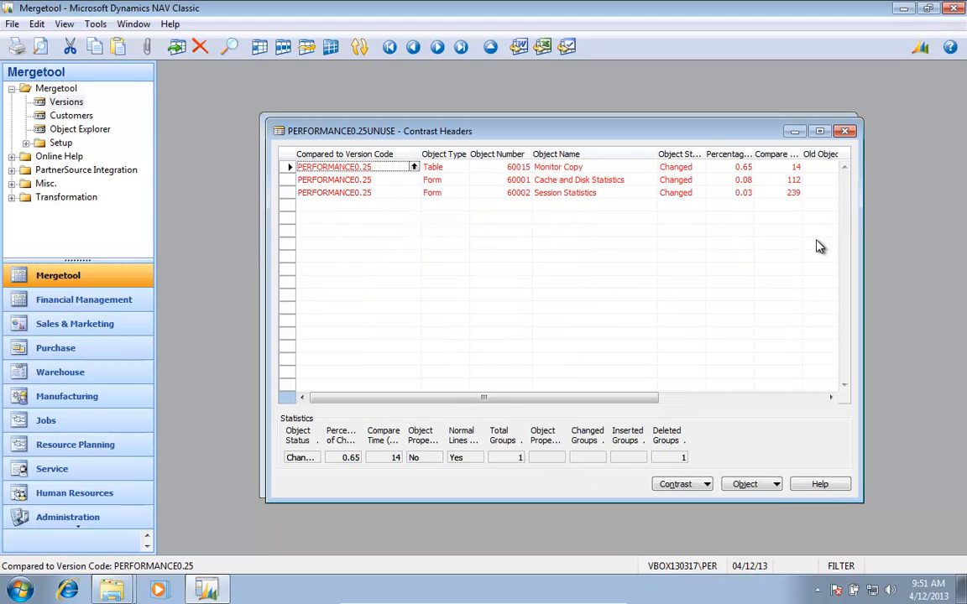
mouse_move(637, 186)
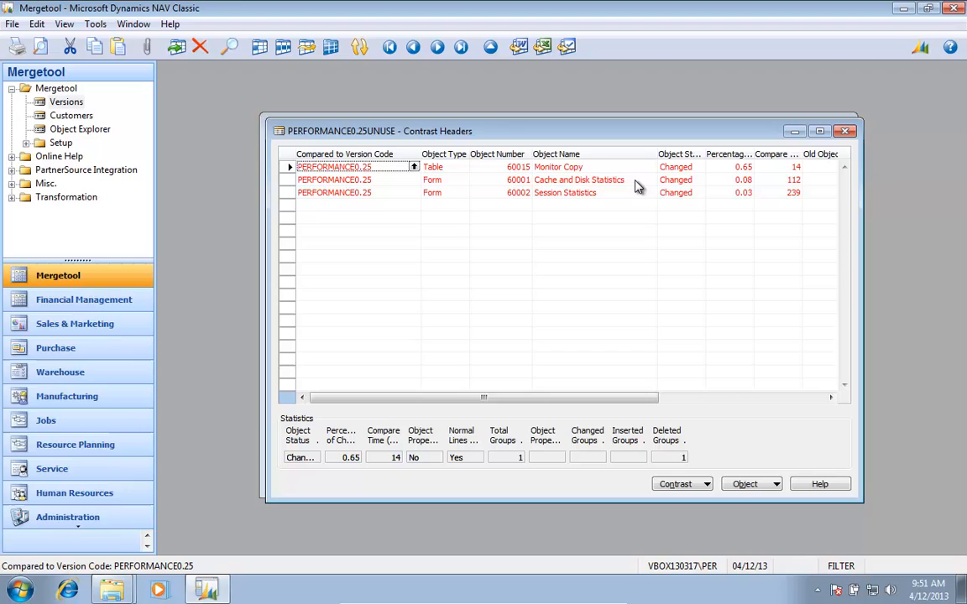
double_click(557, 166)
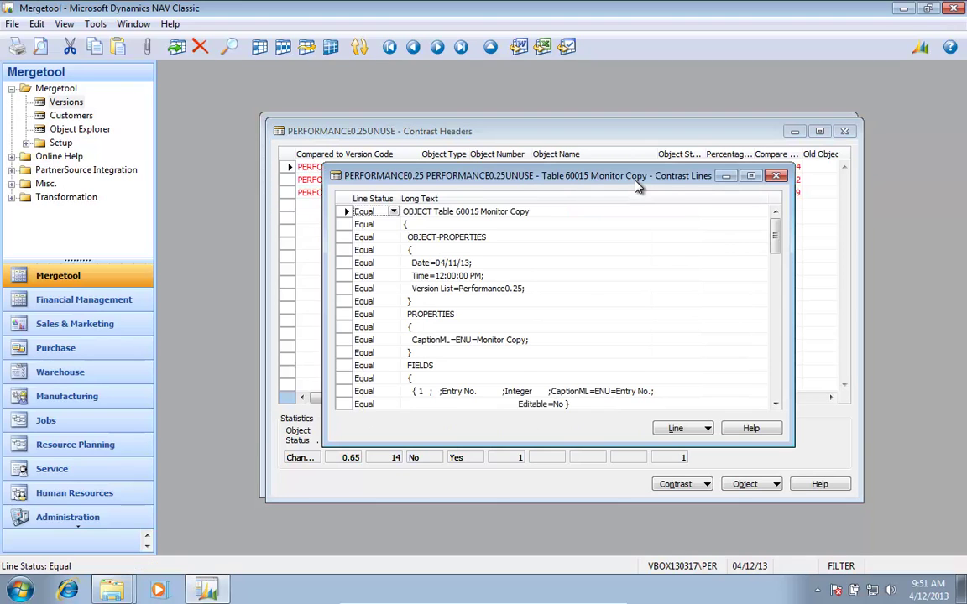
Step: Review the Monitor Copy lines and move to Form 60001 Cache and Disk Statistics
scroll(down, 3)
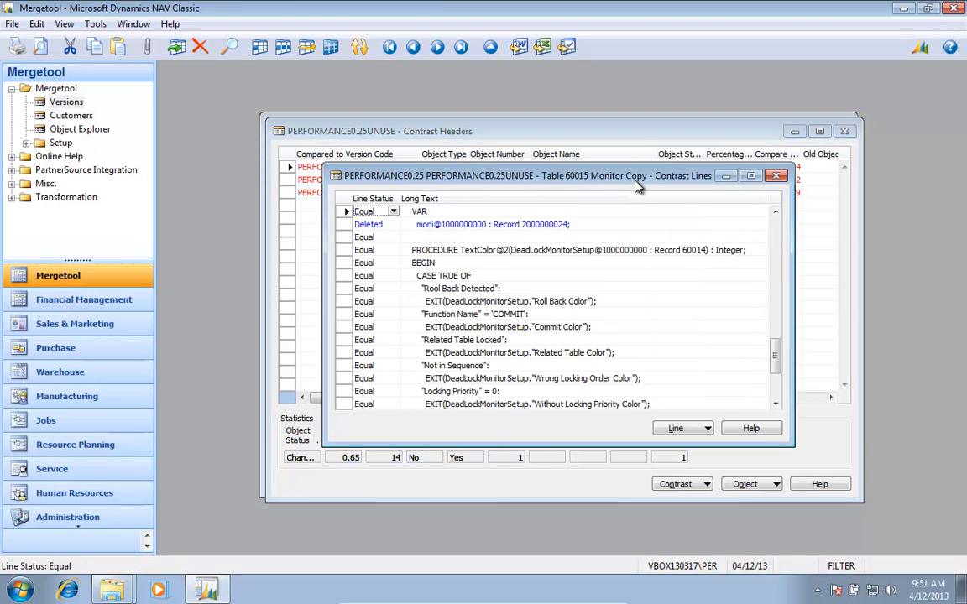
scroll(up, 3)
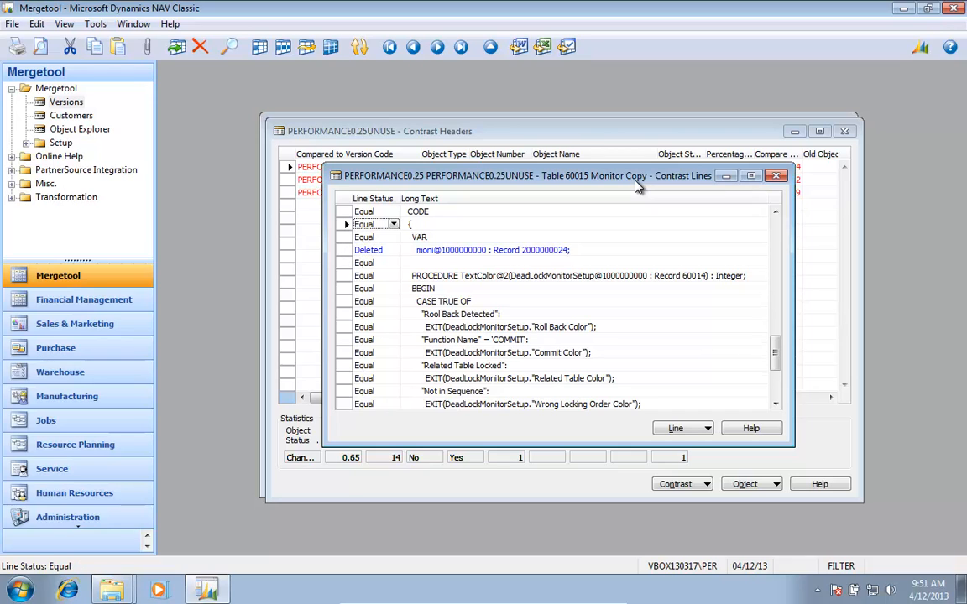
click(776, 177)
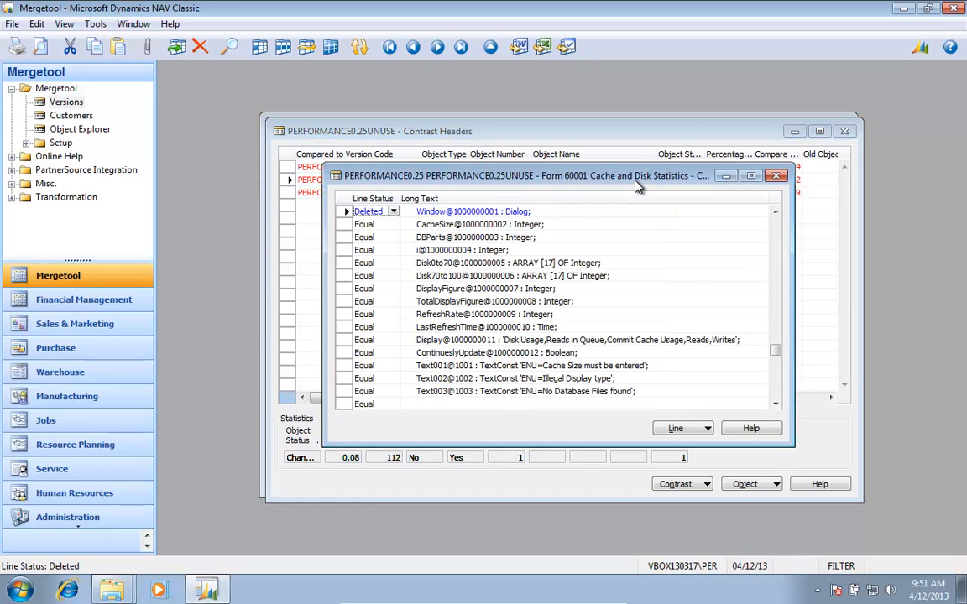
scroll(up, 3)
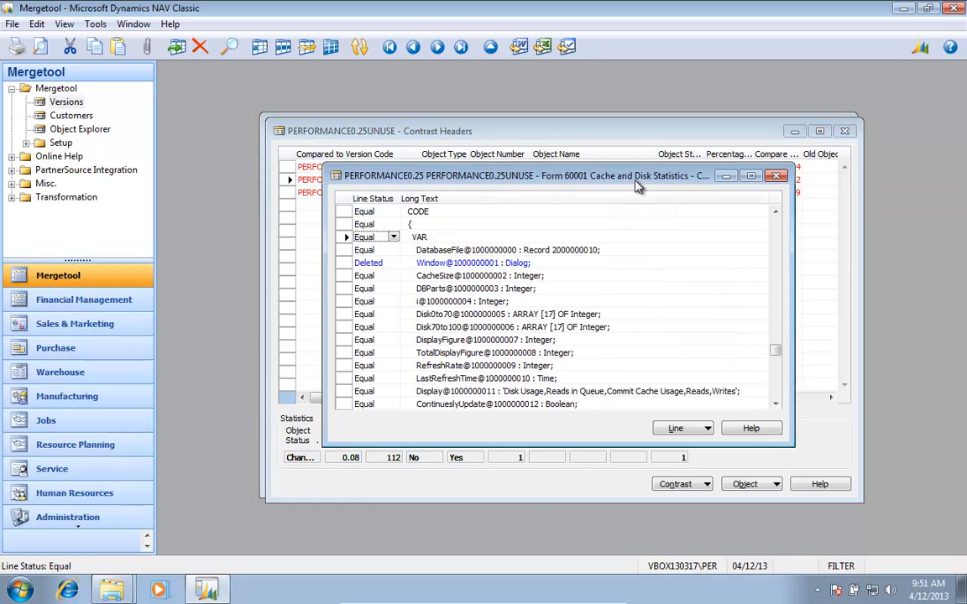
click(365, 275)
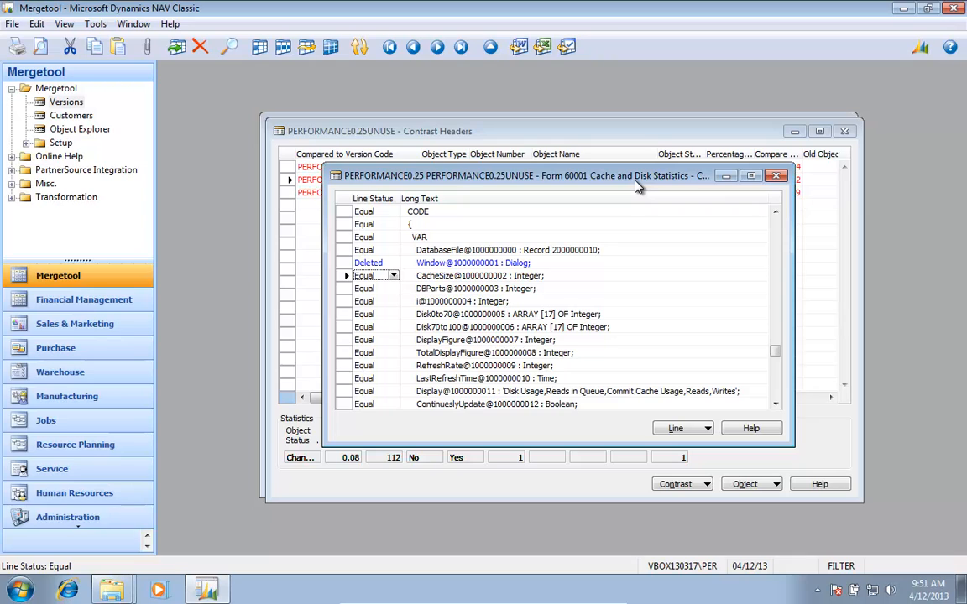
click(367, 262)
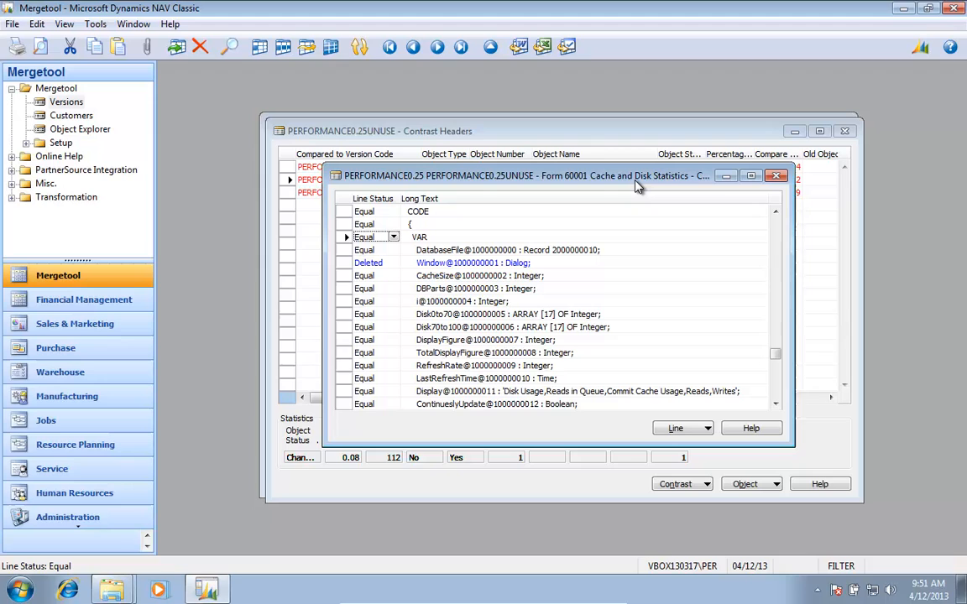
click(364, 248)
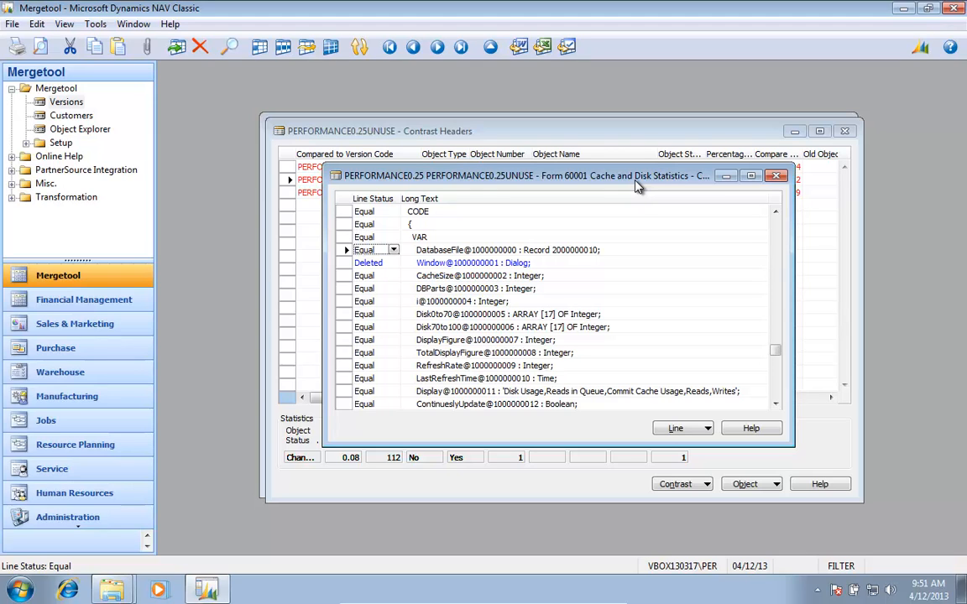
click(362, 314)
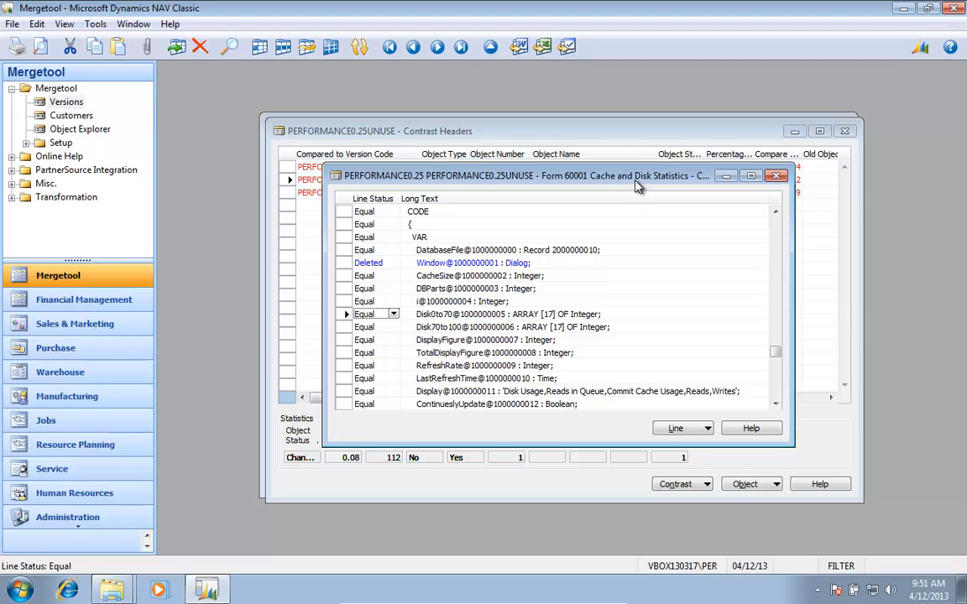